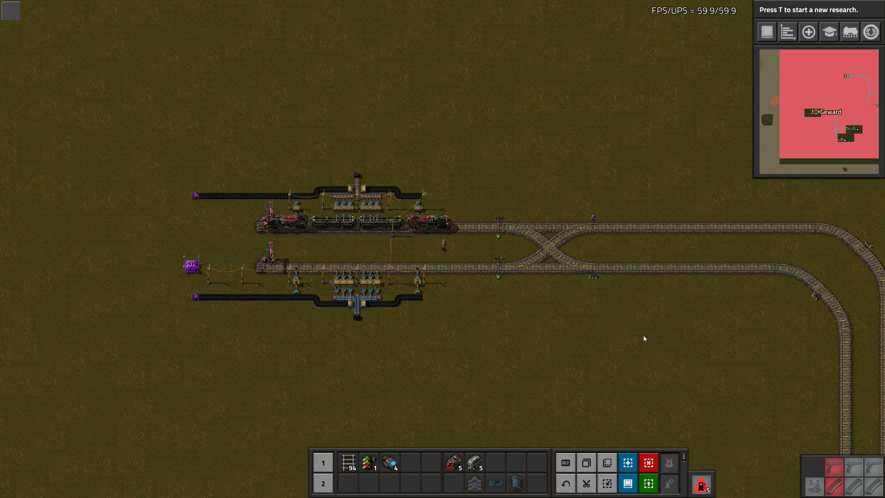
mouse_move(603, 302)
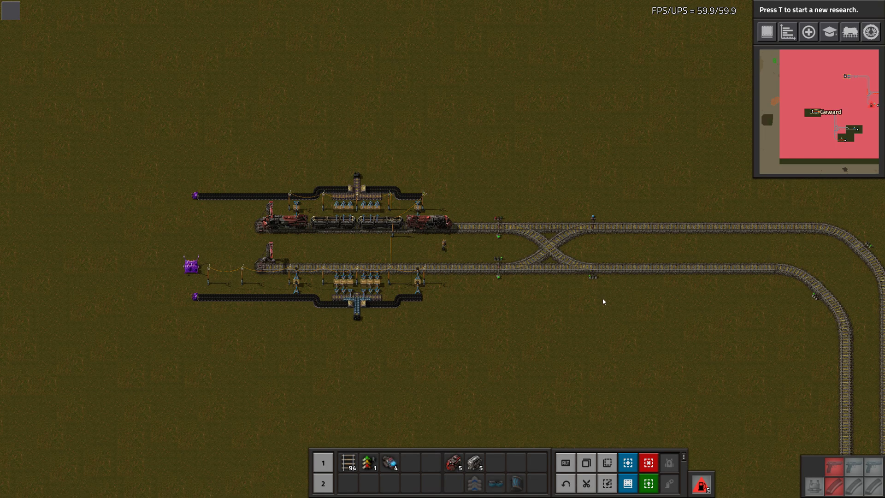
mouse_move(609, 309)
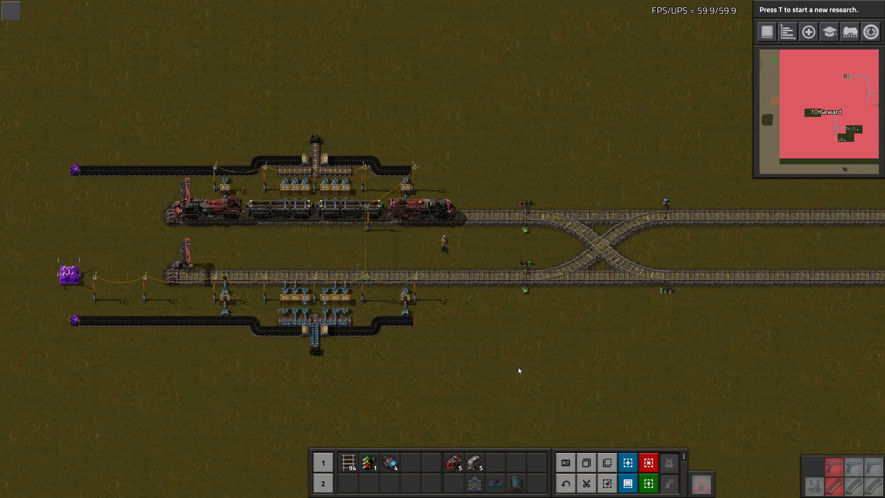
mouse_move(577, 365)
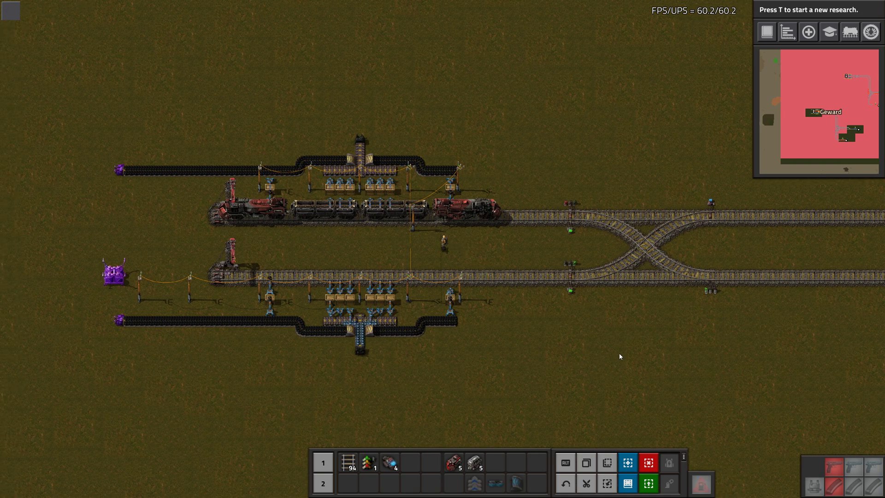
Step: Build a second train of locomotives and cargo wagons on the lower station track
left_click(488, 273)
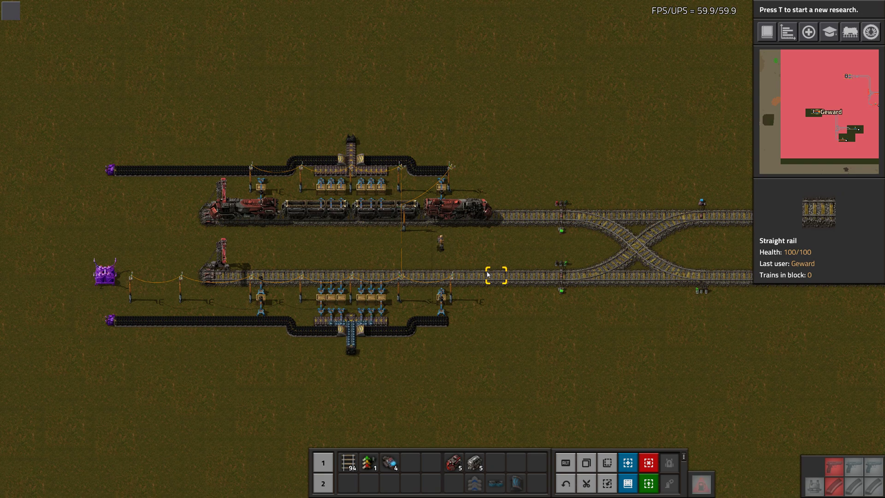
mouse_move(502, 285)
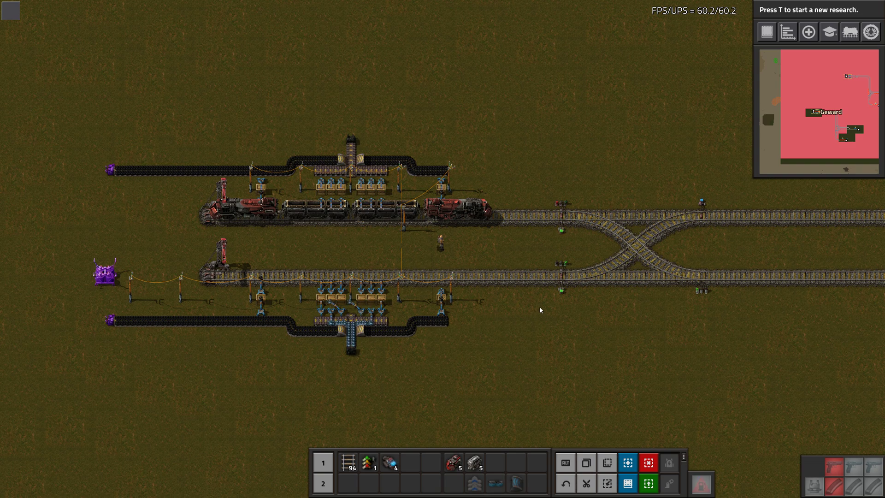
left_click(564, 269)
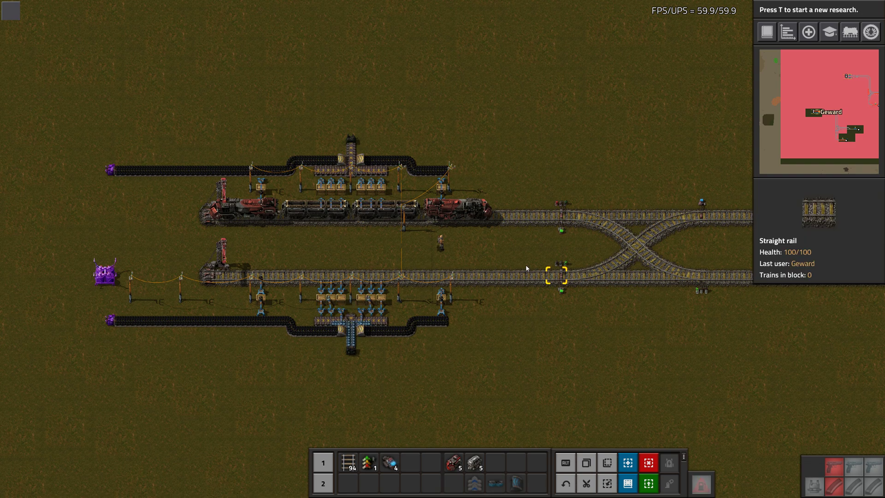
mouse_move(476, 273)
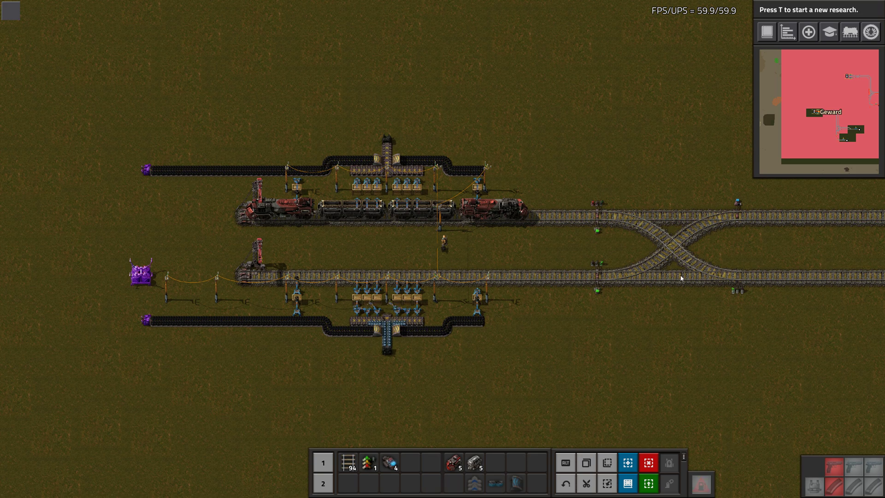
left_click(293, 299)
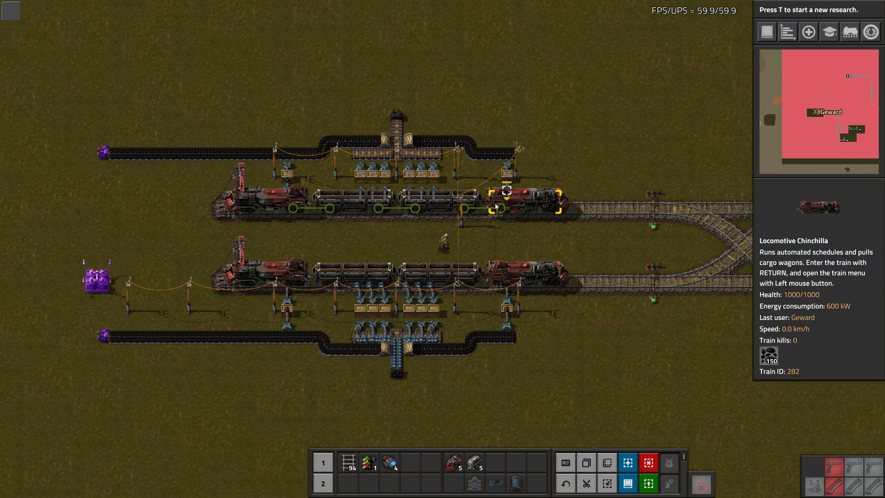
Step: Bring up the upper train's locomotive window, glance at Fuel, and return to its empty Schedule
left_click(505, 201)
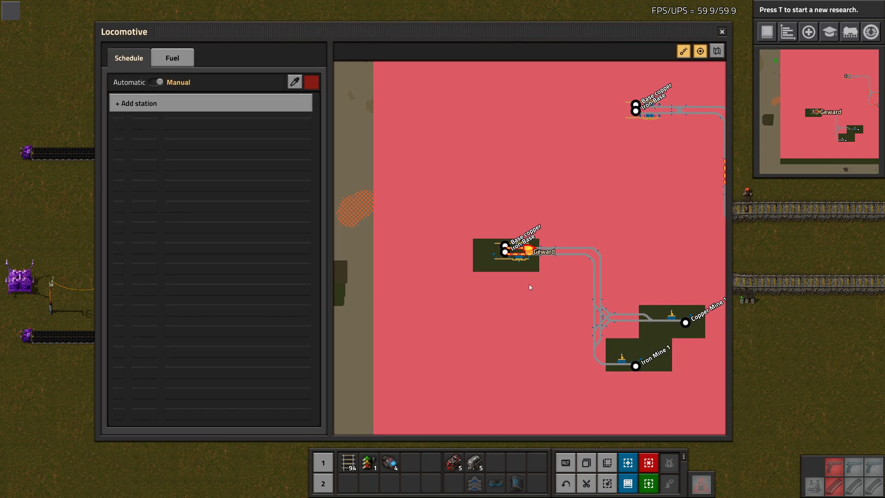
mouse_move(201, 120)
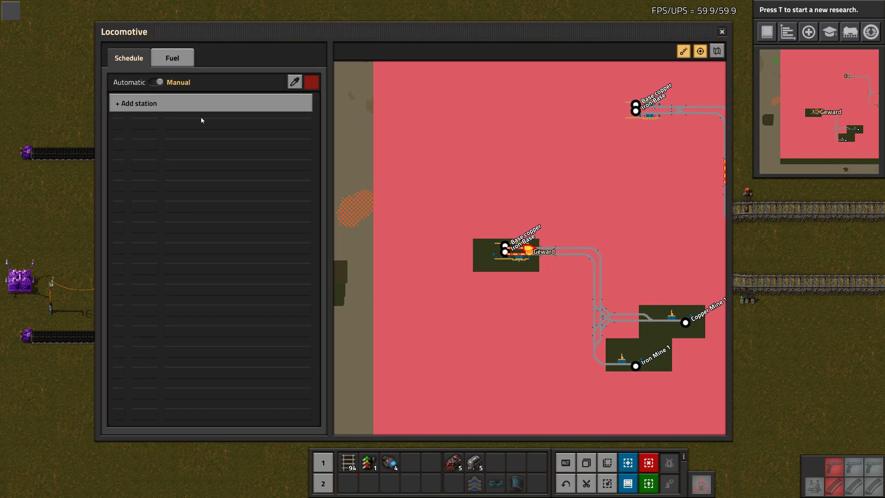
left_click(129, 57)
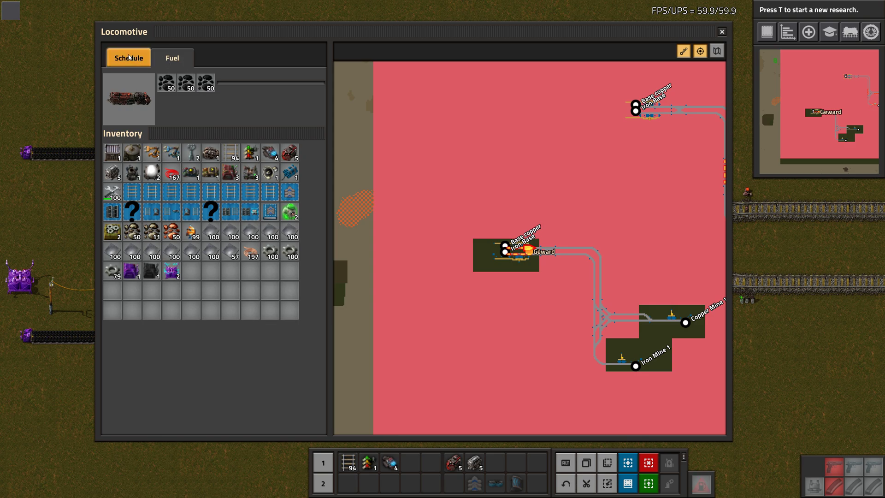
left_click(128, 57)
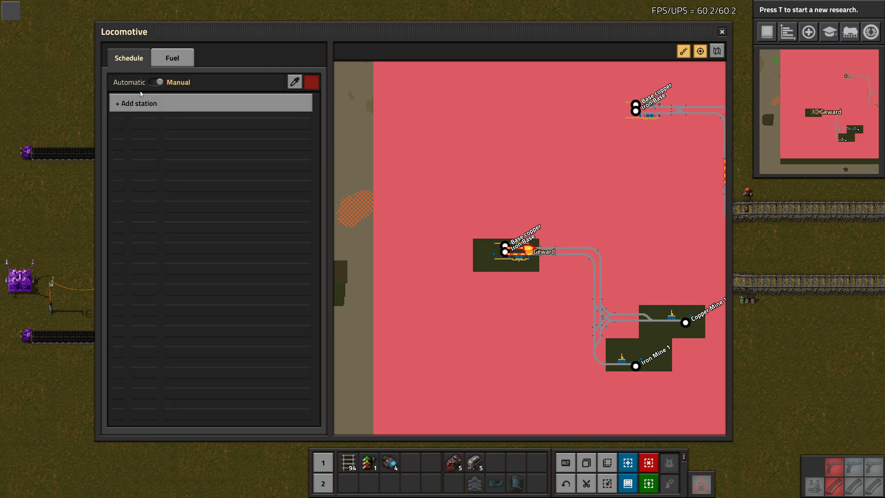
mouse_move(240, 416)
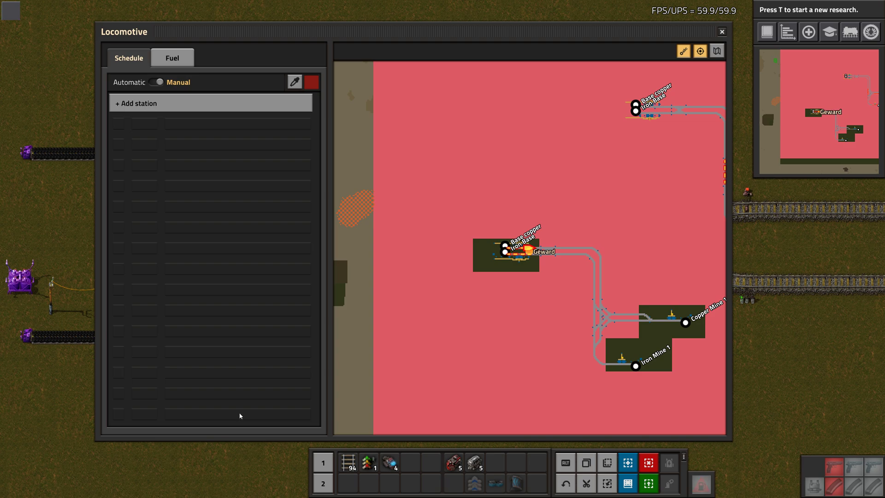
mouse_move(244, 411)
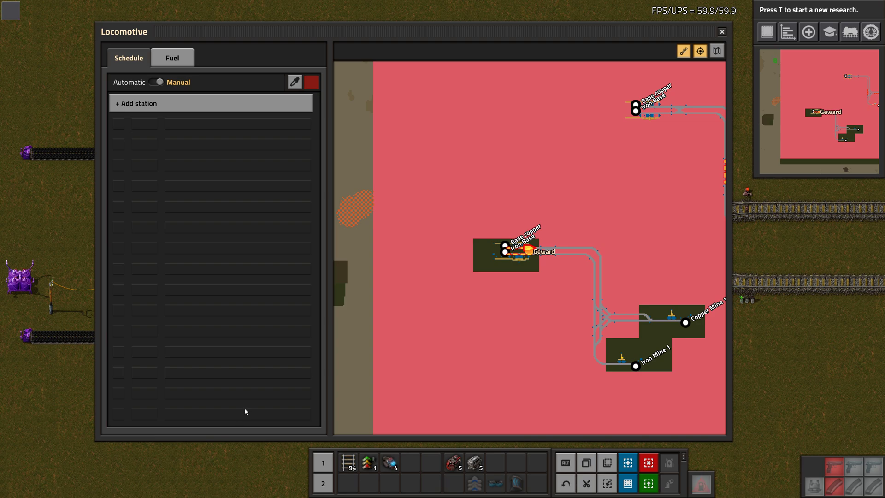
mouse_move(280, 154)
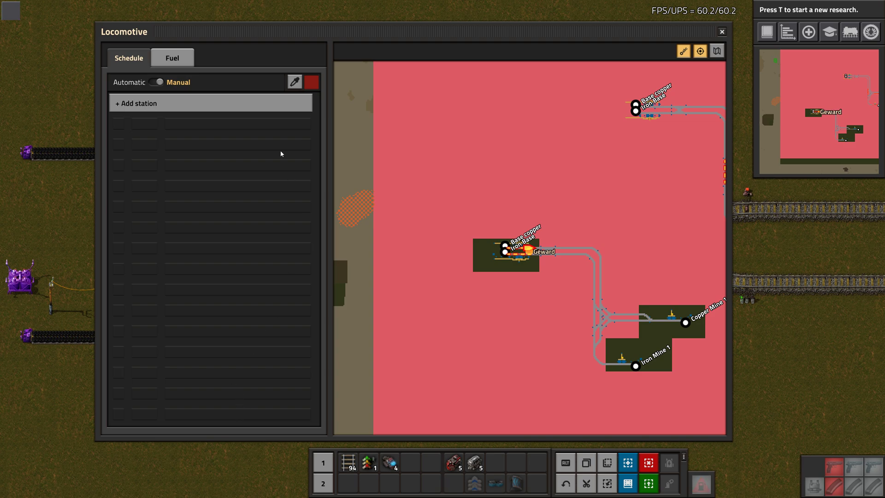
mouse_move(148, 241)
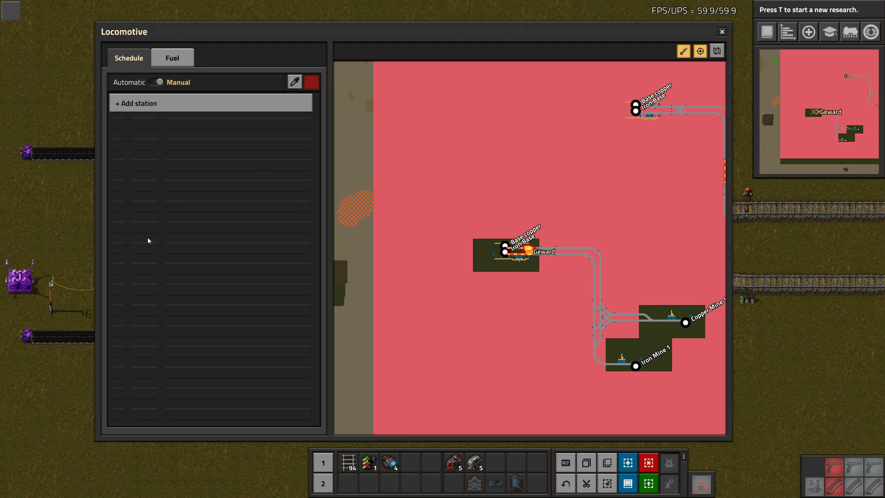
mouse_move(227, 338)
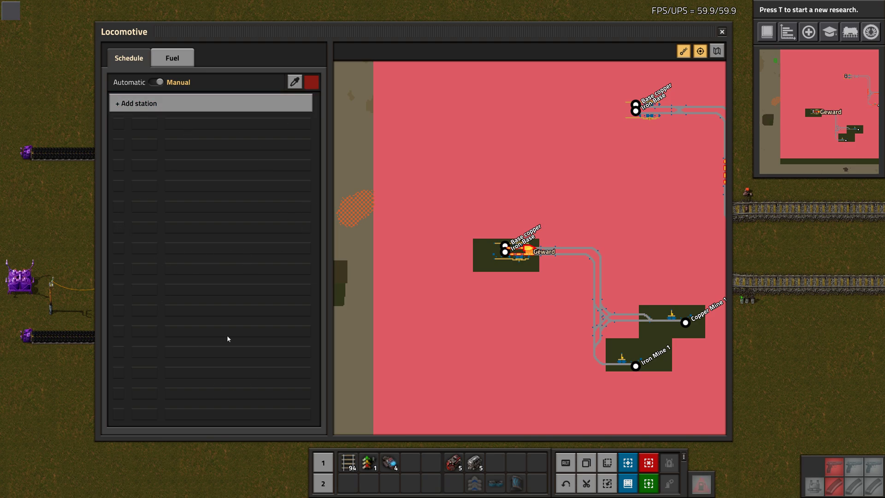
mouse_move(317, 213)
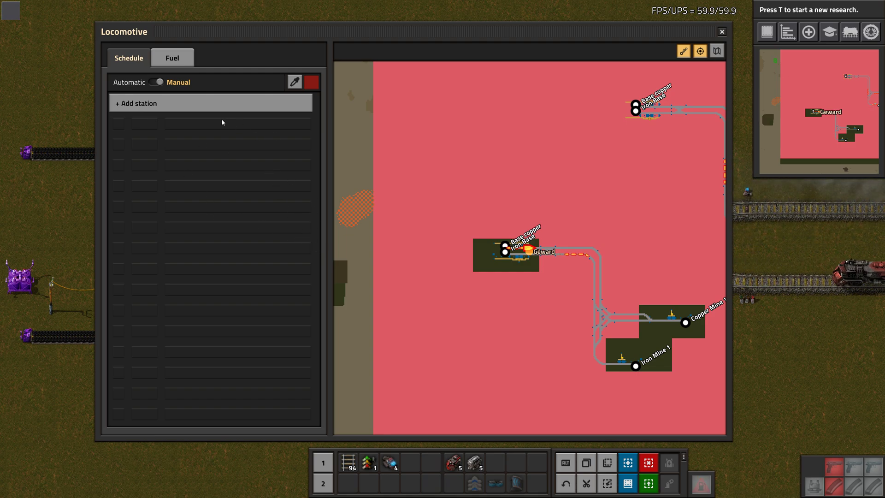
mouse_move(232, 167)
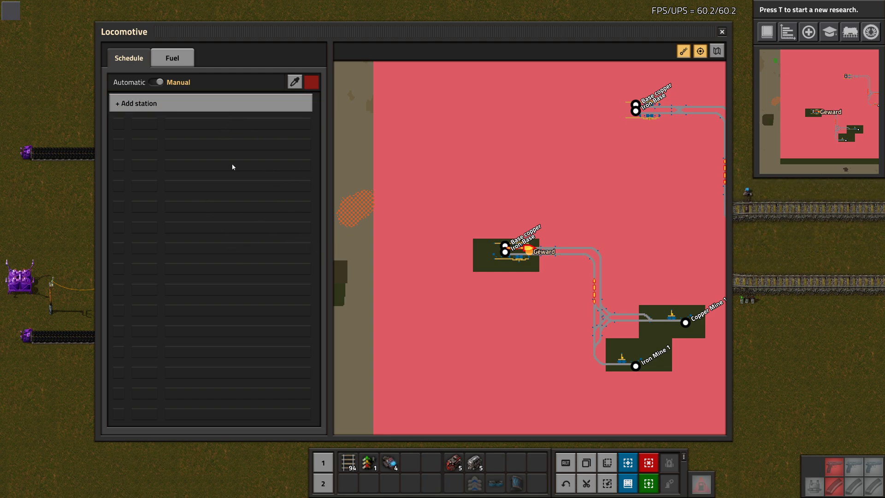
mouse_move(200, 271)
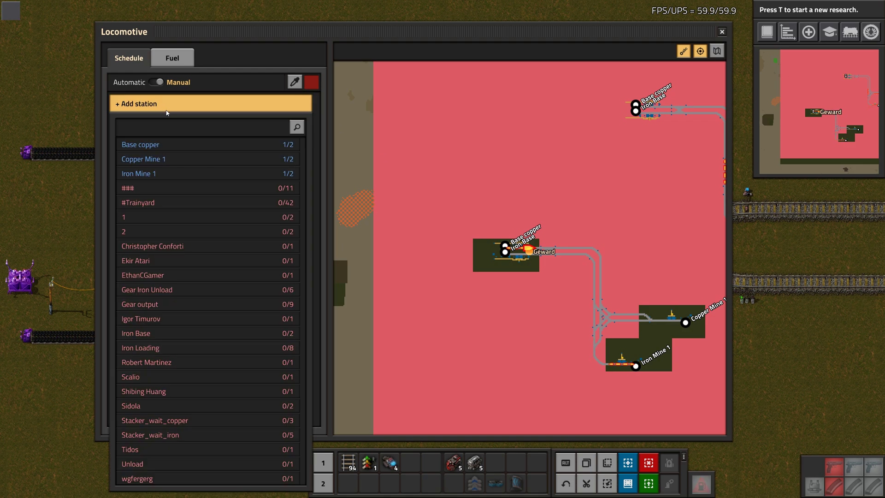
Step: Show the list of stations addable to the schedule, with their accessibility counts
left_click(203, 217)
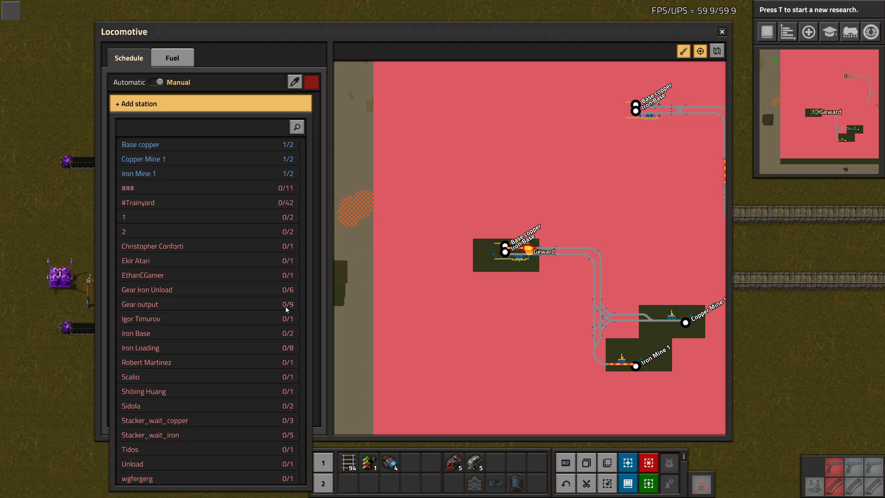
mouse_move(195, 162)
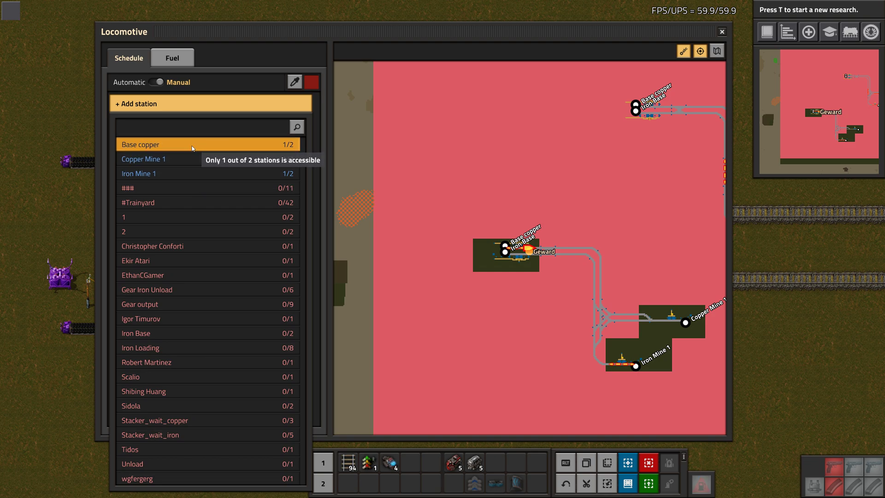
mouse_move(634, 243)
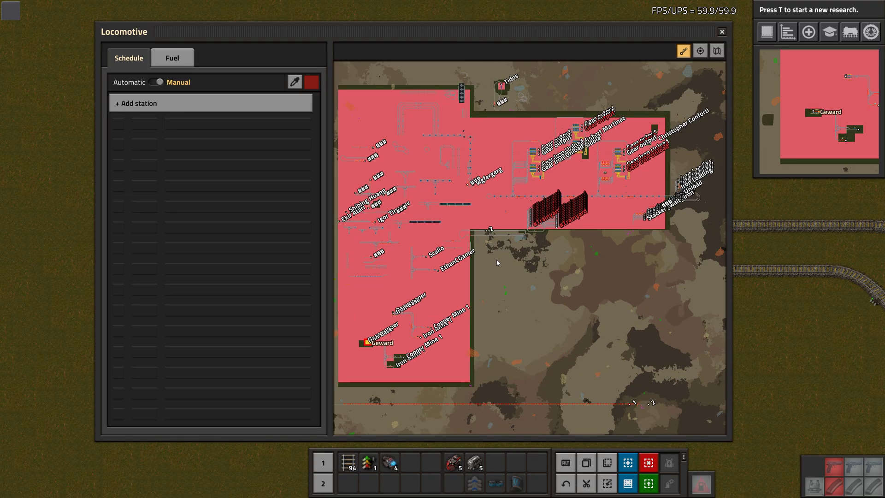
mouse_move(431, 290)
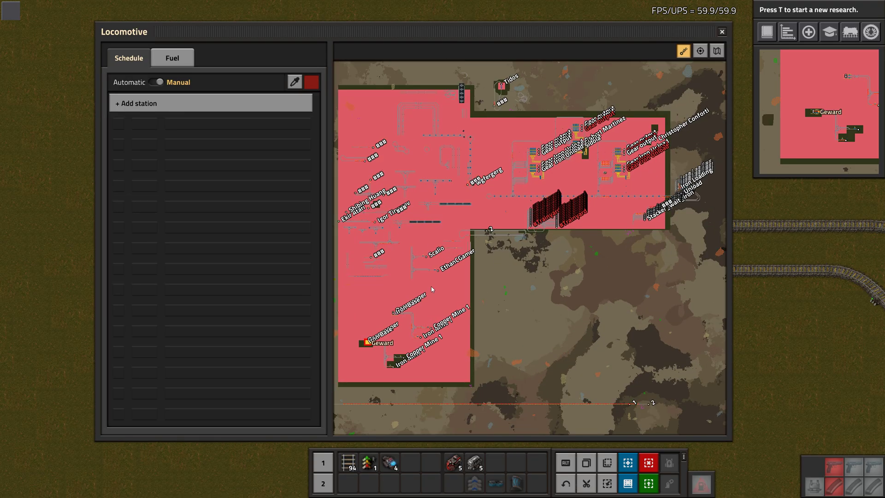
scroll("up", 3)
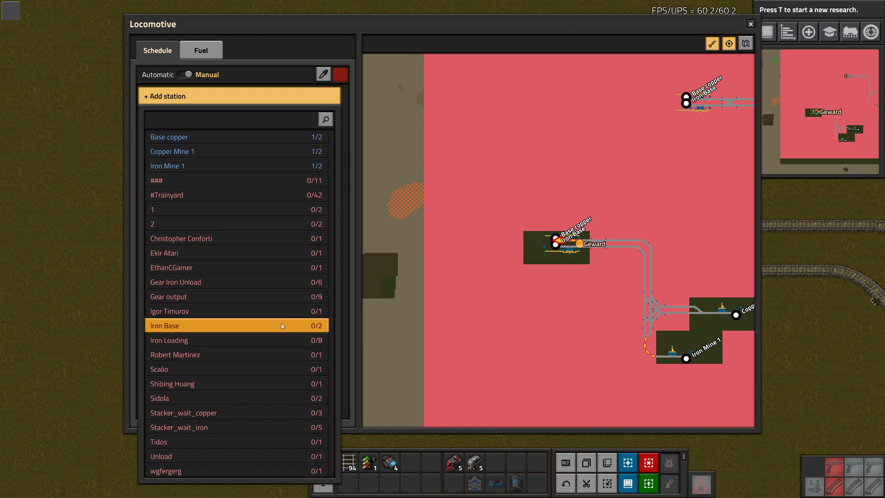
left_click(165, 470)
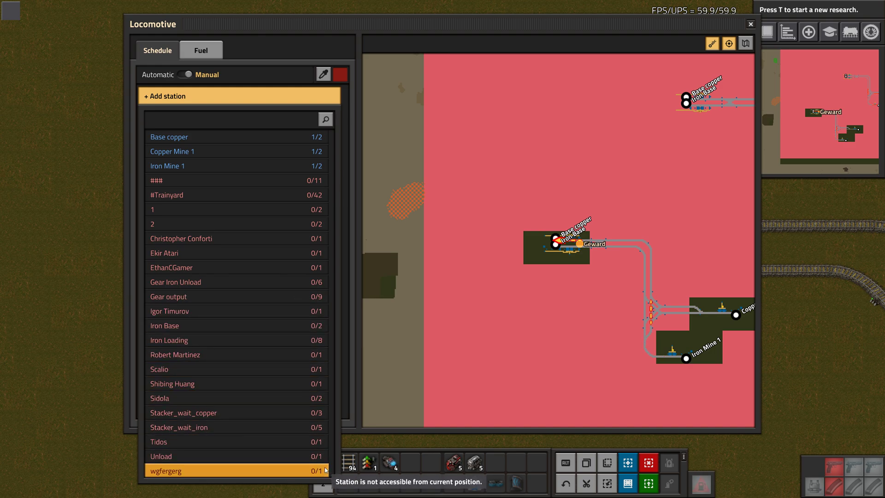
mouse_move(329, 260)
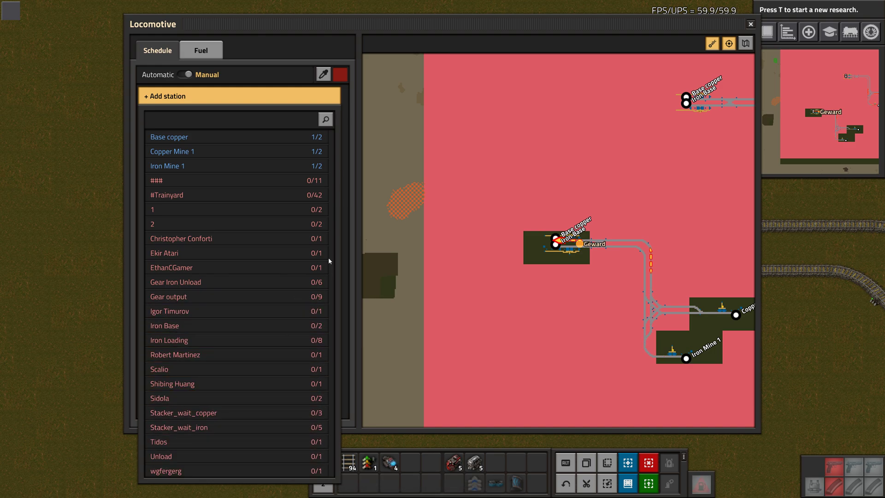
left_click(167, 195)
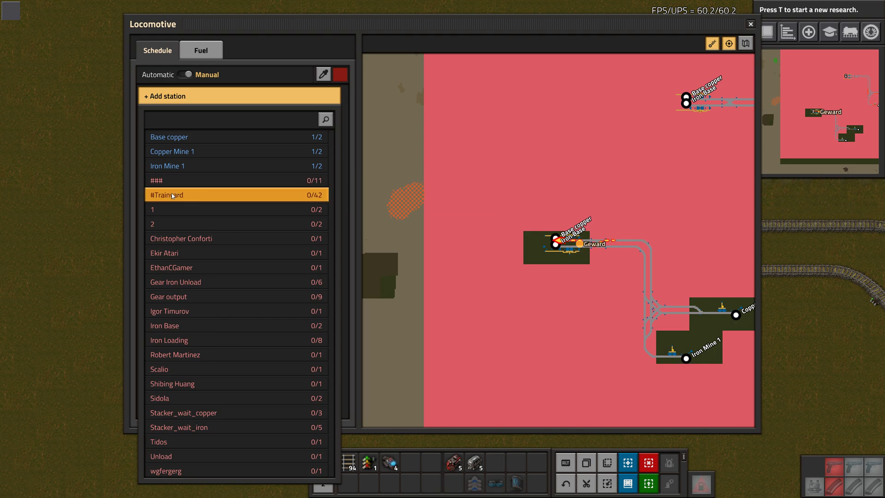
mouse_move(305, 197)
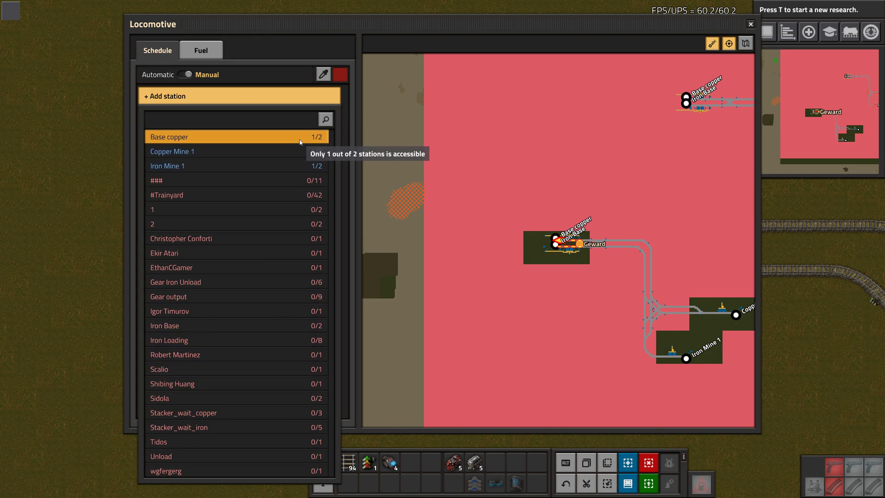
mouse_move(237, 139)
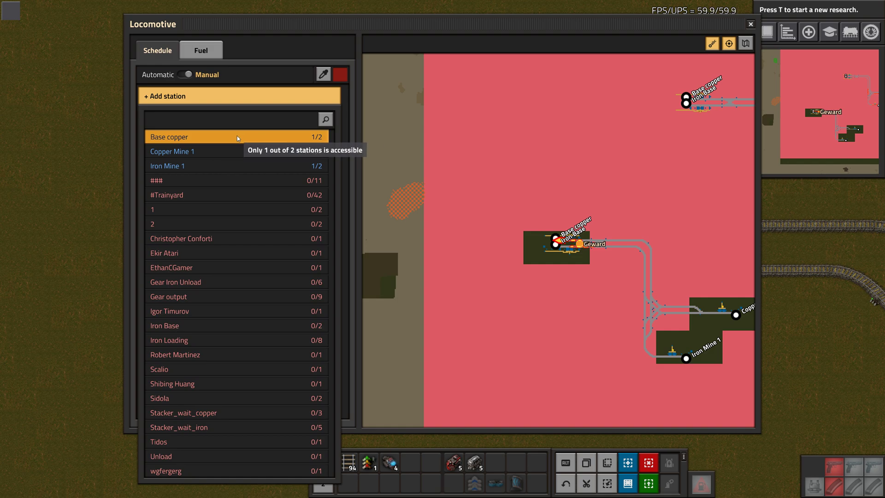
mouse_move(178, 134)
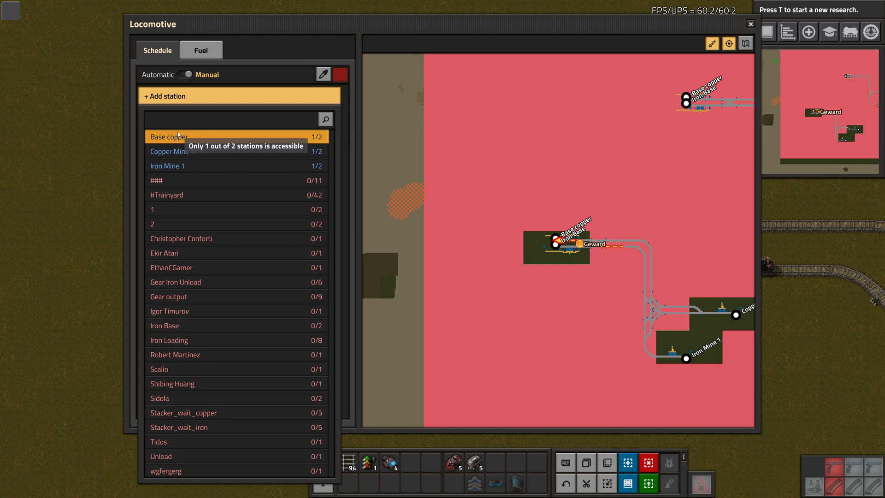
Step: Add Base copper as the first stop in the locomotive's schedule
left_click(168, 137)
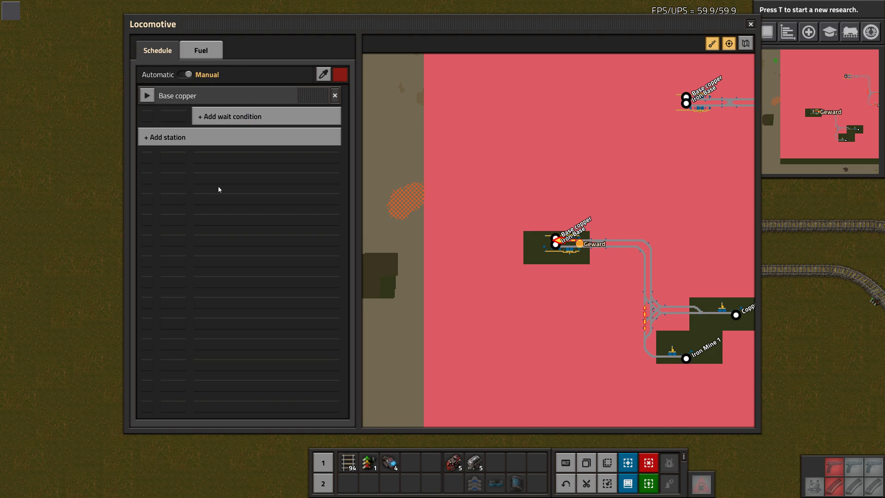
mouse_move(229, 116)
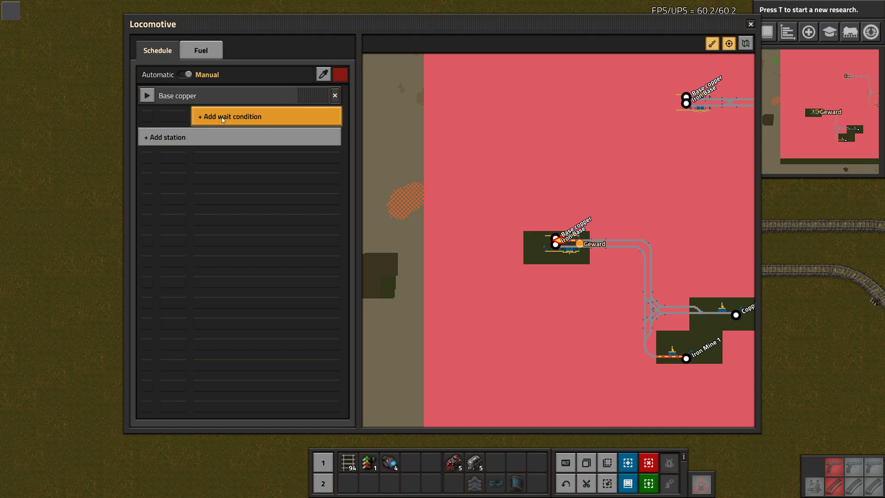
mouse_move(293, 117)
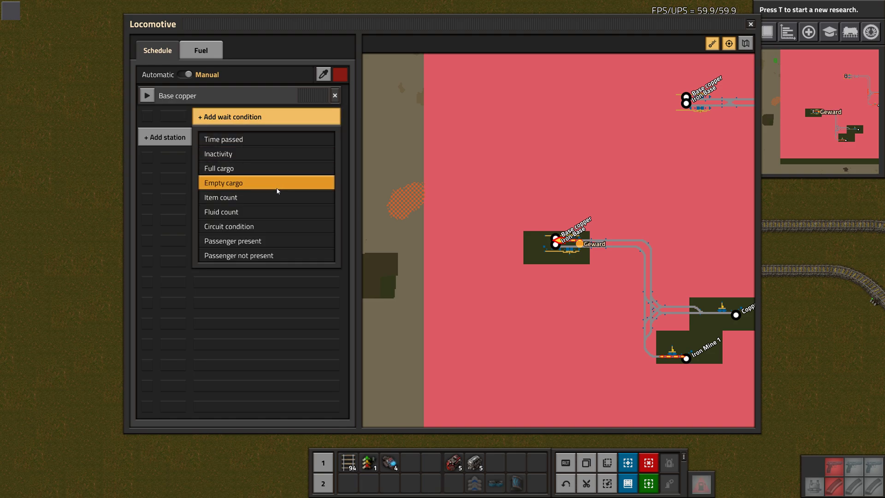
mouse_move(243, 172)
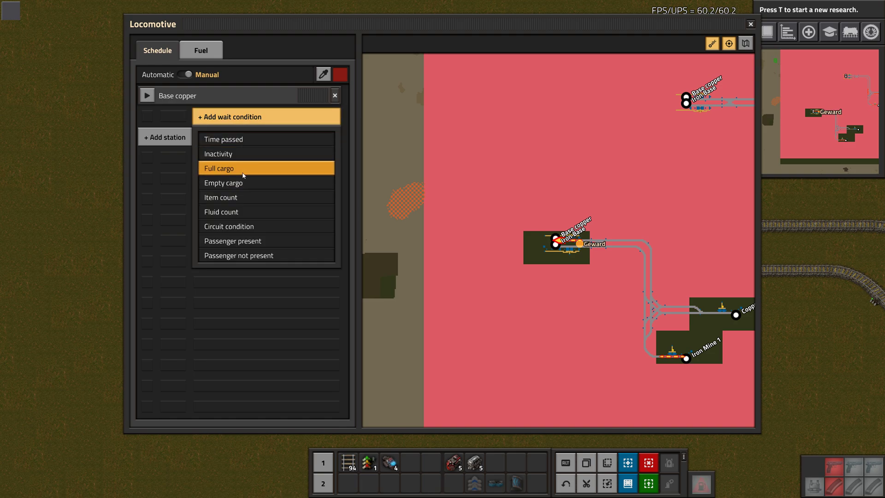
mouse_move(276, 241)
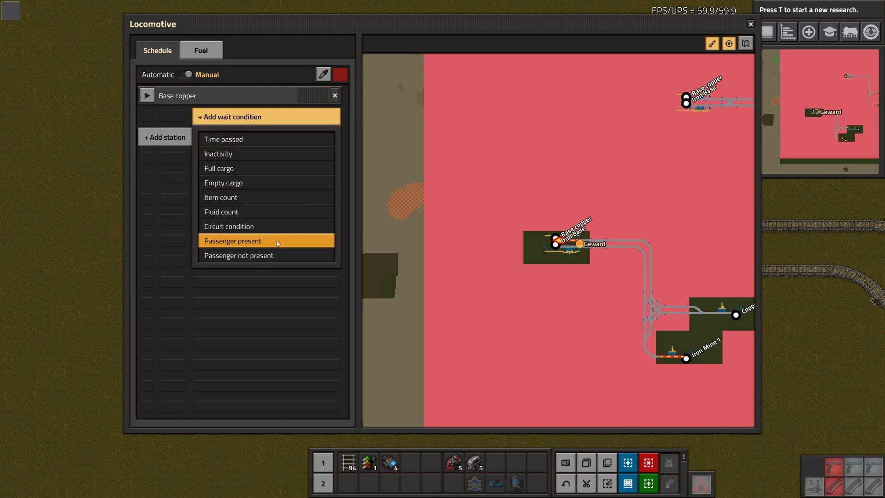
mouse_move(192, 257)
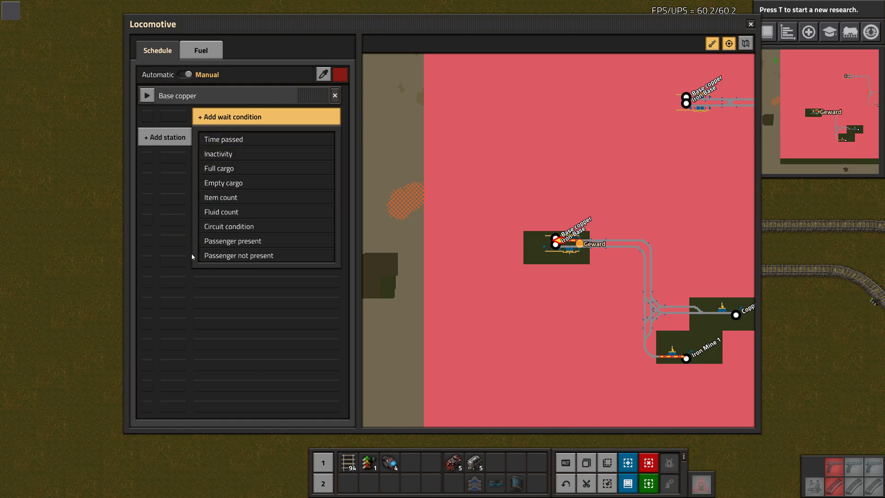
mouse_move(232, 240)
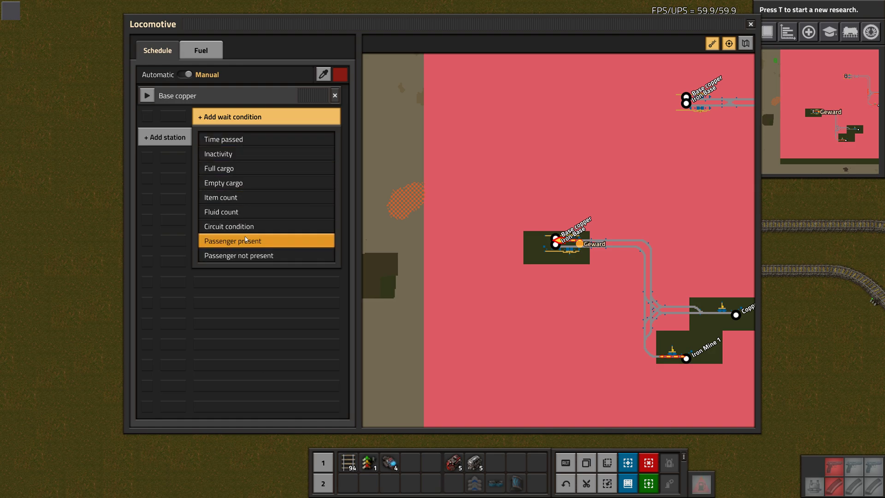
mouse_move(259, 255)
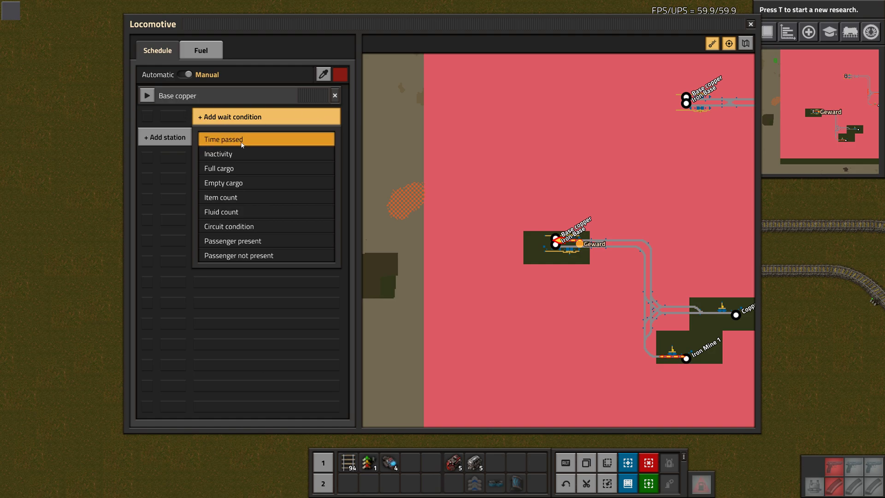
mouse_move(256, 183)
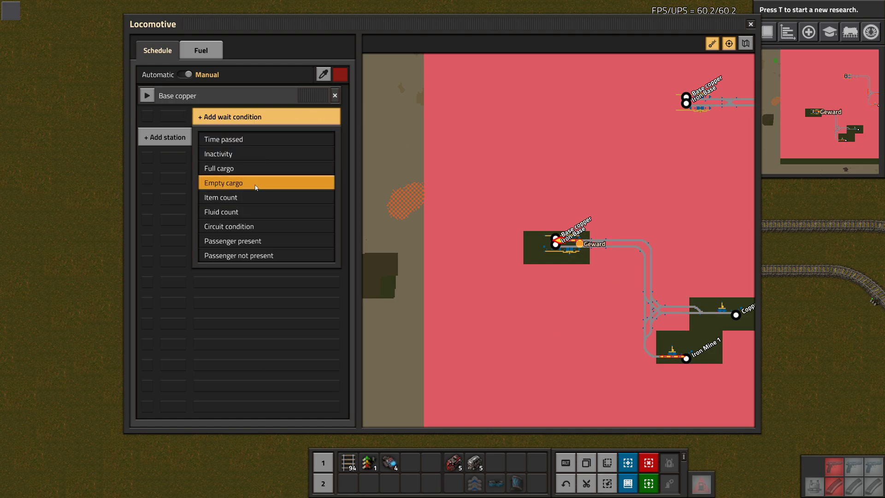
mouse_move(246, 255)
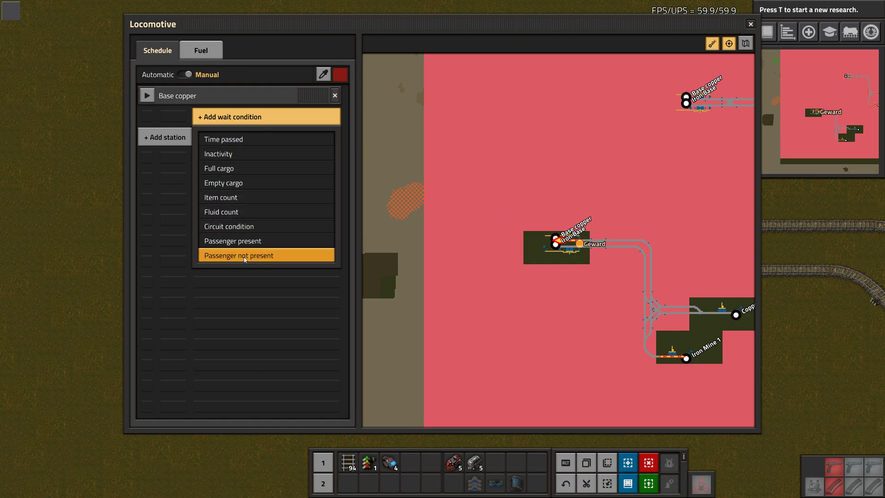
mouse_move(248, 241)
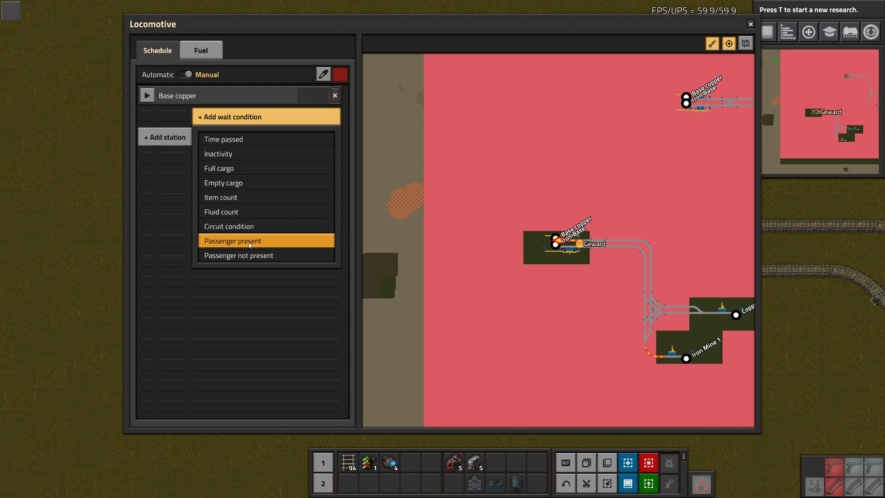
mouse_move(228, 212)
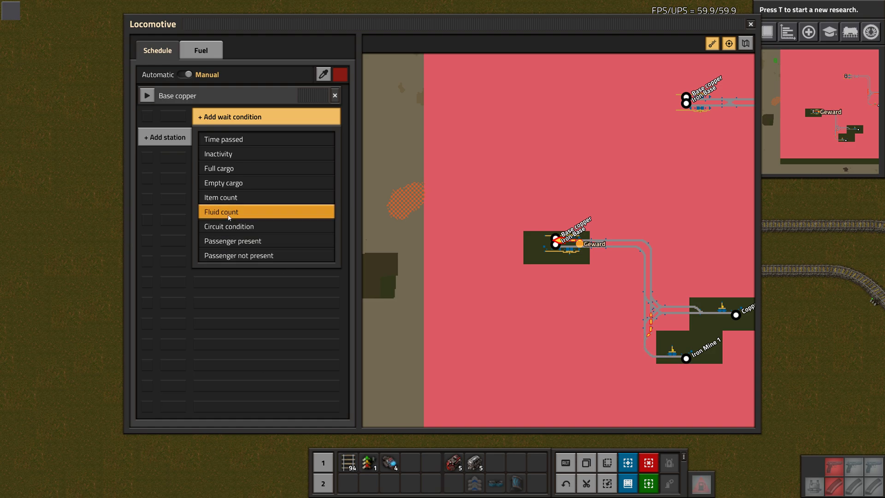
mouse_move(282, 244)
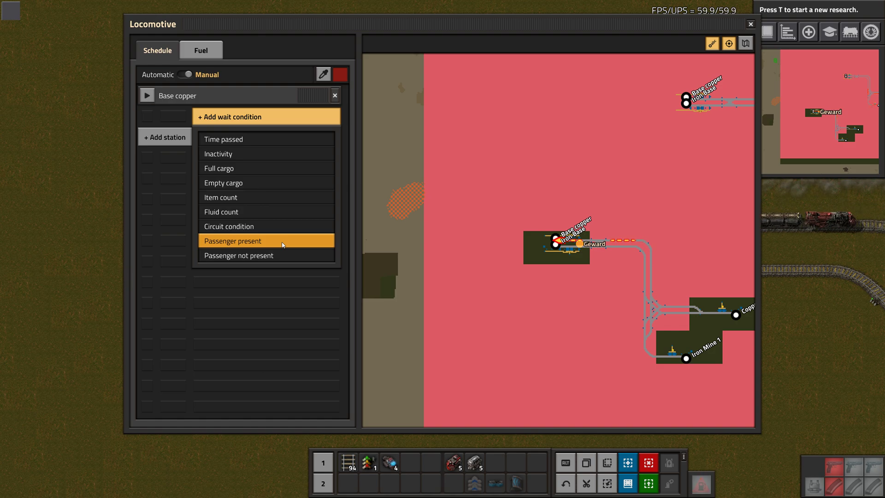
mouse_move(248, 182)
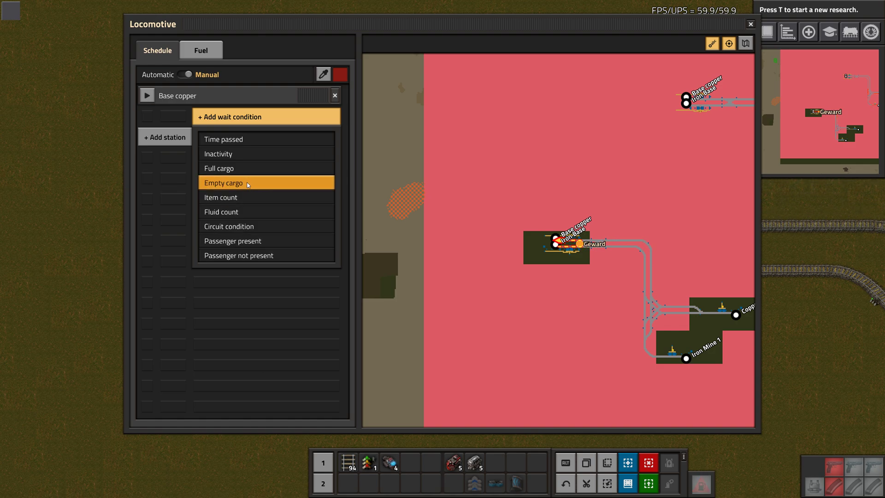
Step: Make Base copper wait for empty cargo inventory and a time condition shortened to 10 s
left_click(223, 183)
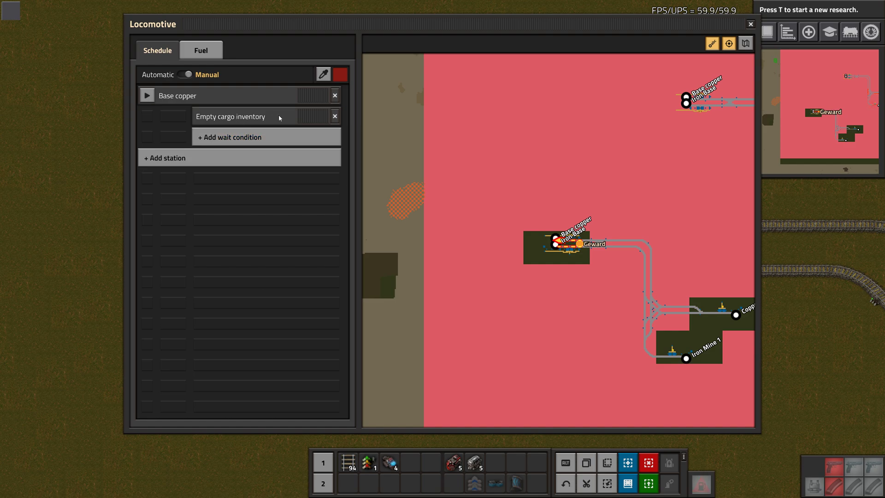
mouse_move(251, 129)
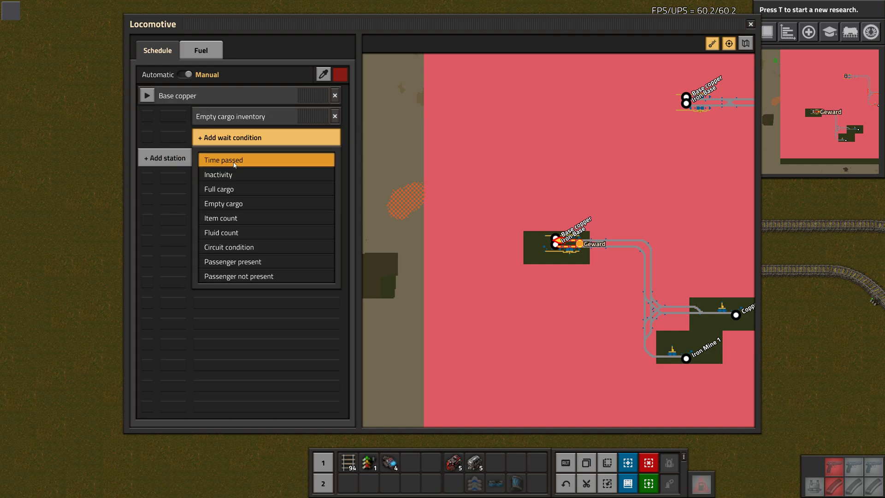
left_click(224, 160)
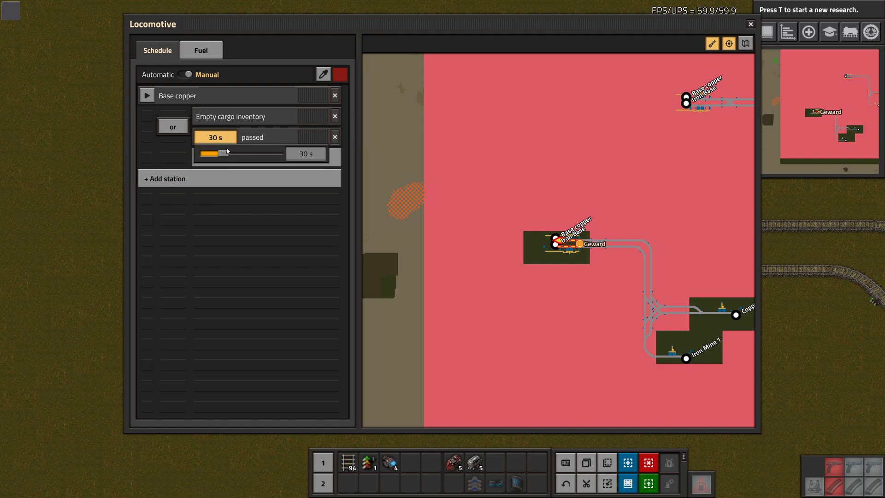
left_click_drag(218, 154, 225, 154)
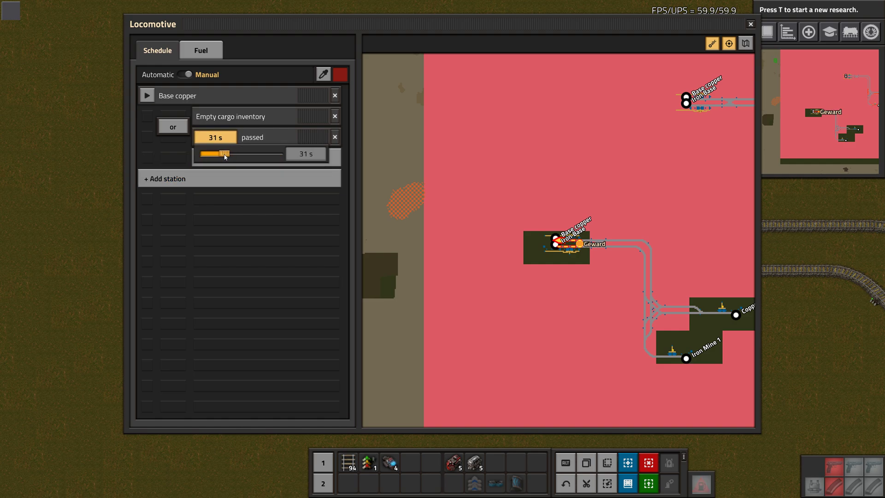
left_click_drag(226, 154, 223, 154)
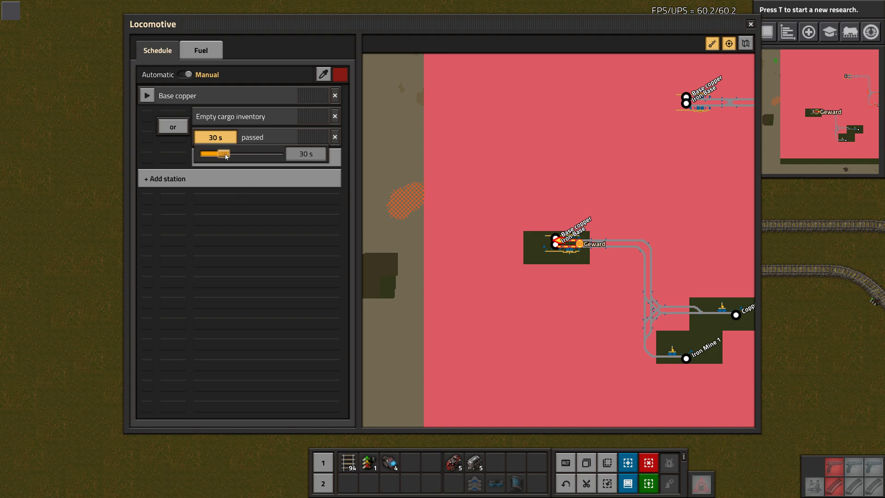
left_click_drag(229, 154, 206, 154)
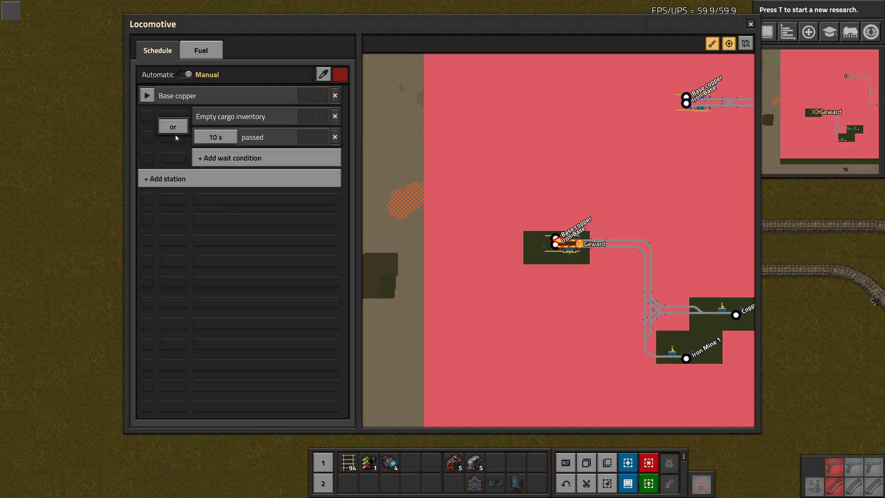
Step: Try the AND connector between the two conditions, then leave it as OR
left_click(172, 127)
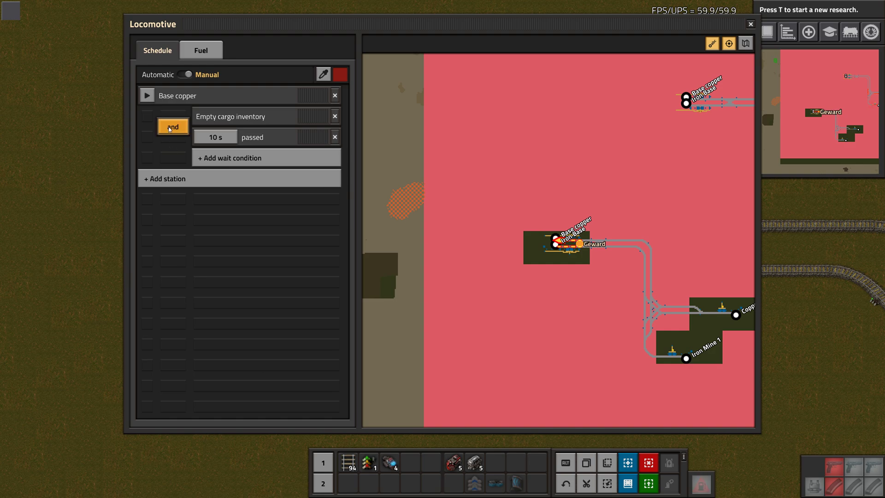
left_click(172, 126)
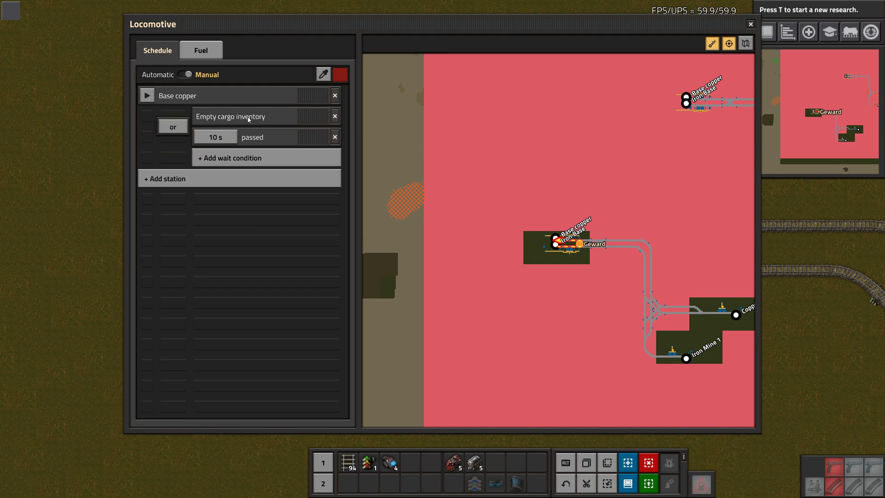
left_click(215, 137)
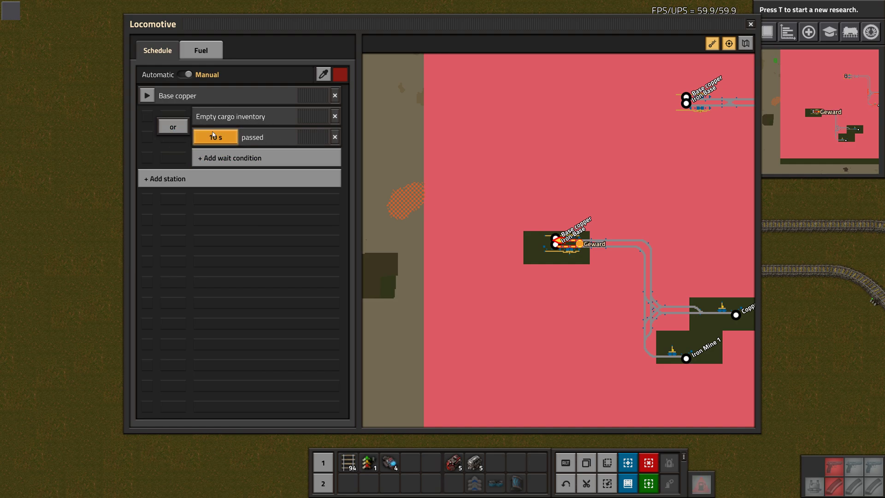
left_click(173, 126)
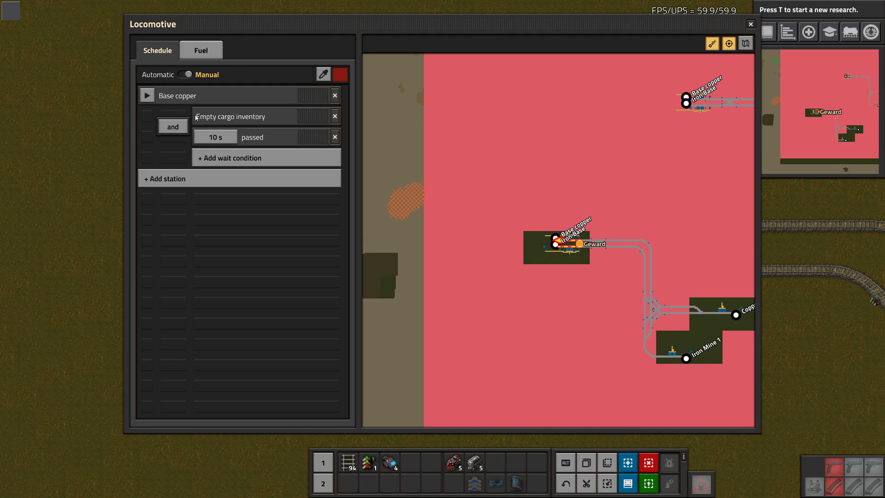
mouse_move(273, 122)
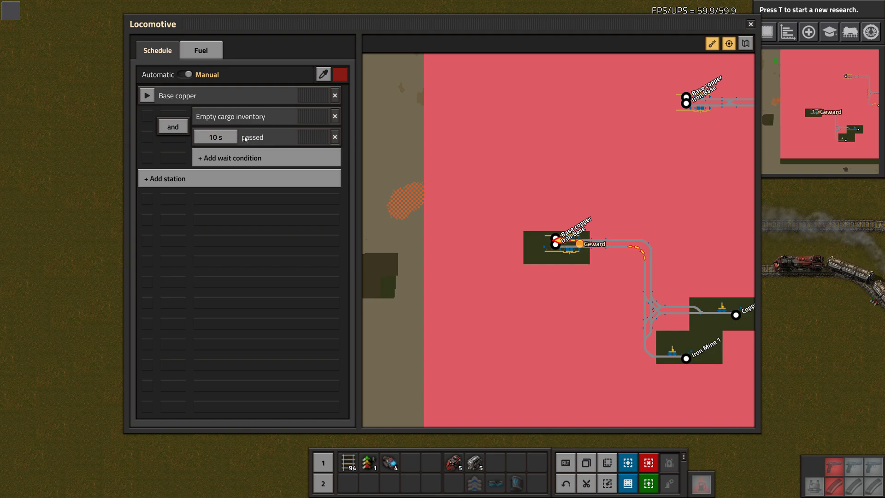
left_click(173, 126)
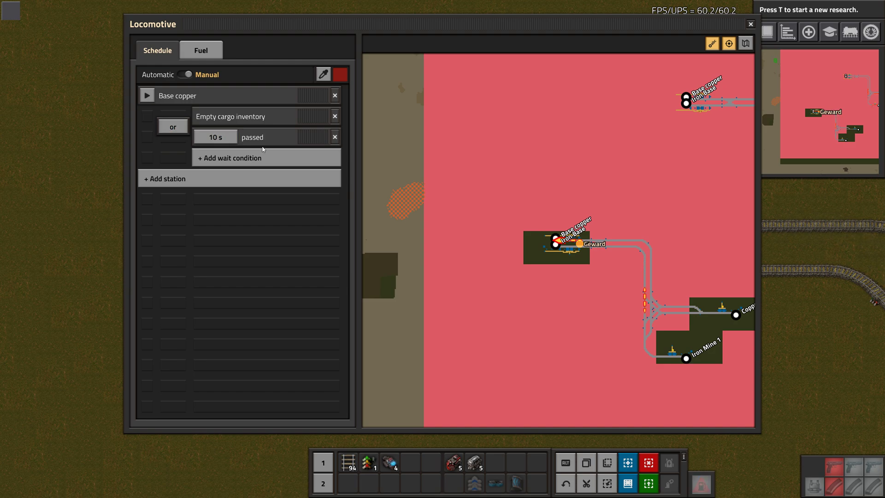
left_click(230, 158)
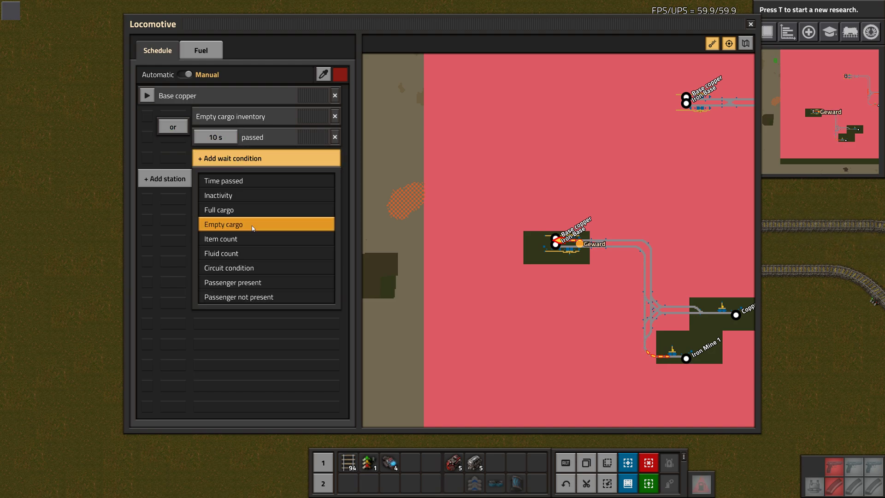
mouse_move(266, 297)
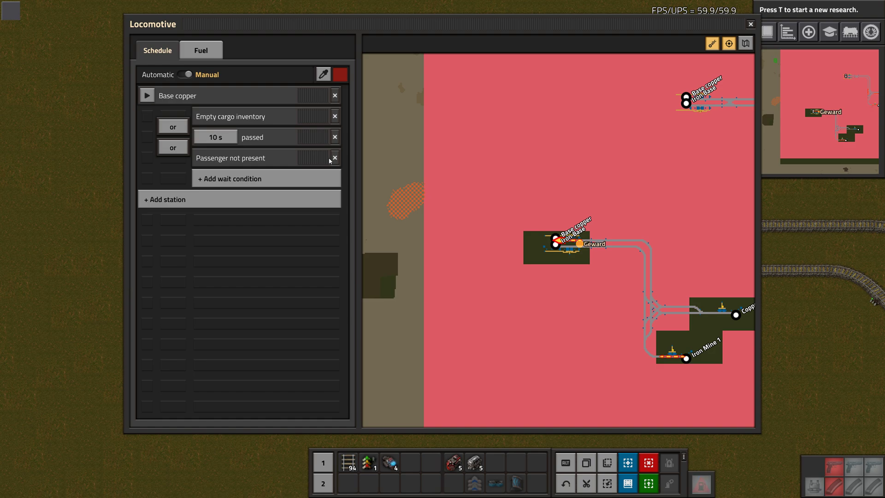
left_click(173, 148)
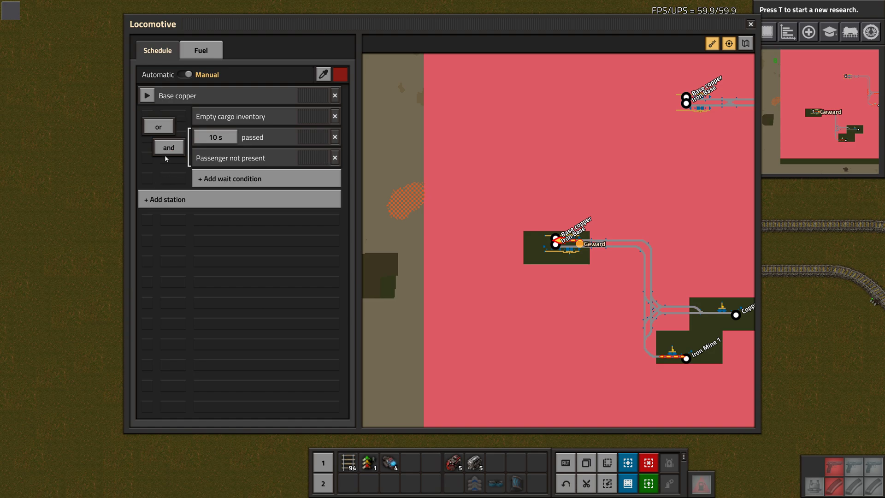
left_click(168, 147)
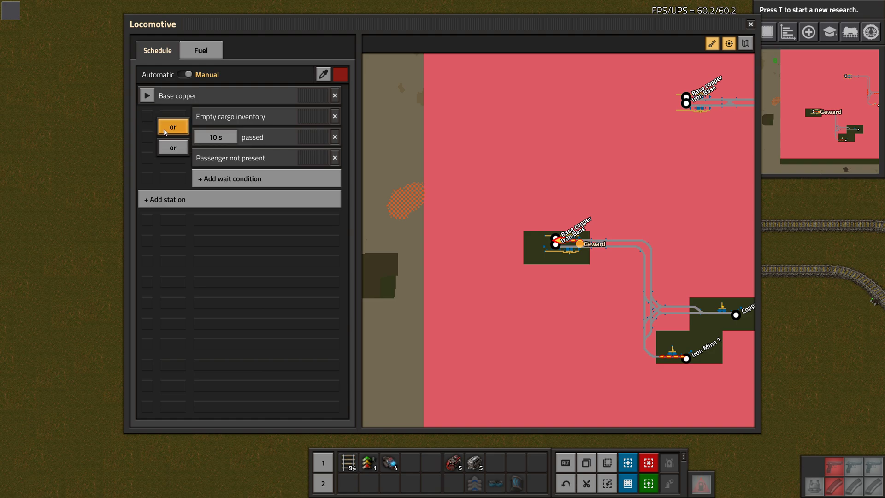
left_click(172, 126)
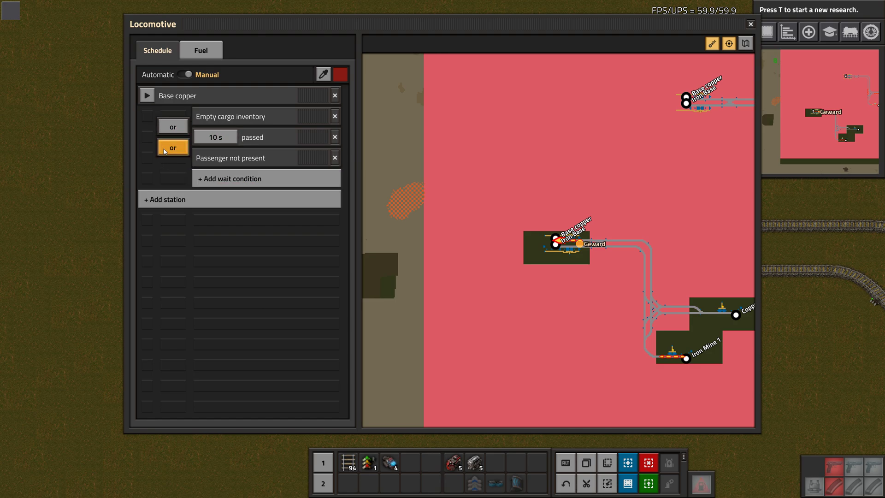
left_click(172, 147)
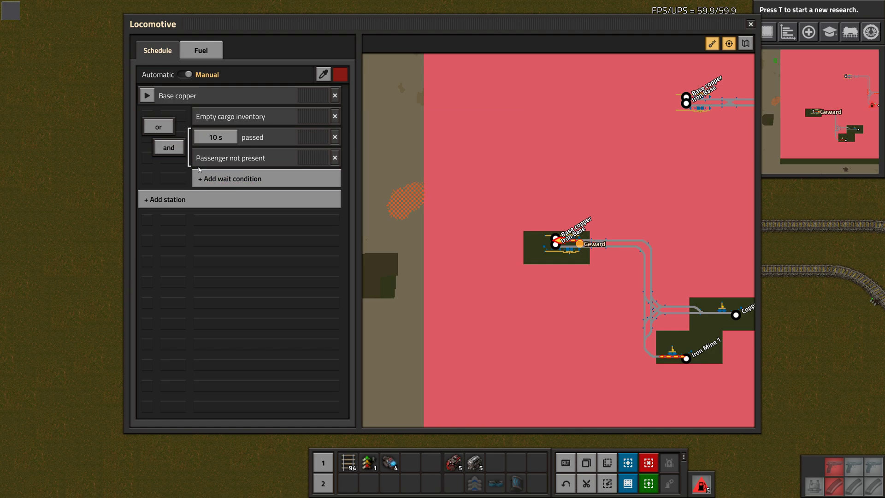
mouse_move(190, 131)
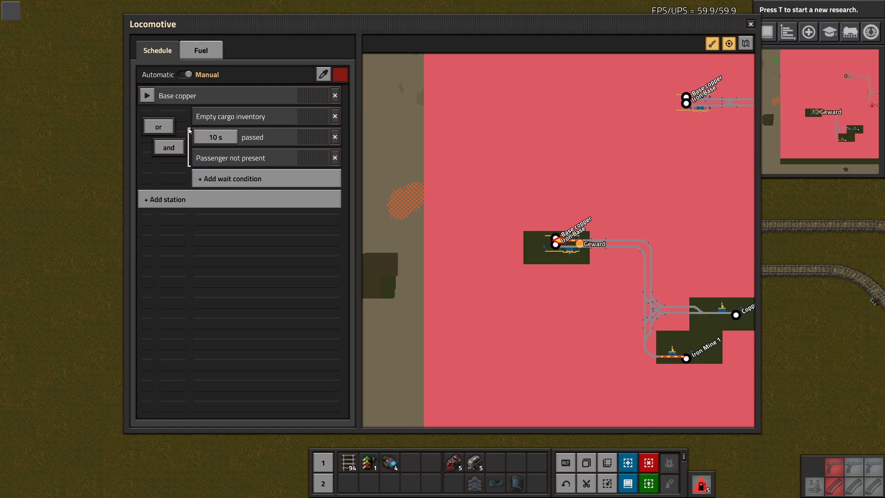
left_click(214, 137)
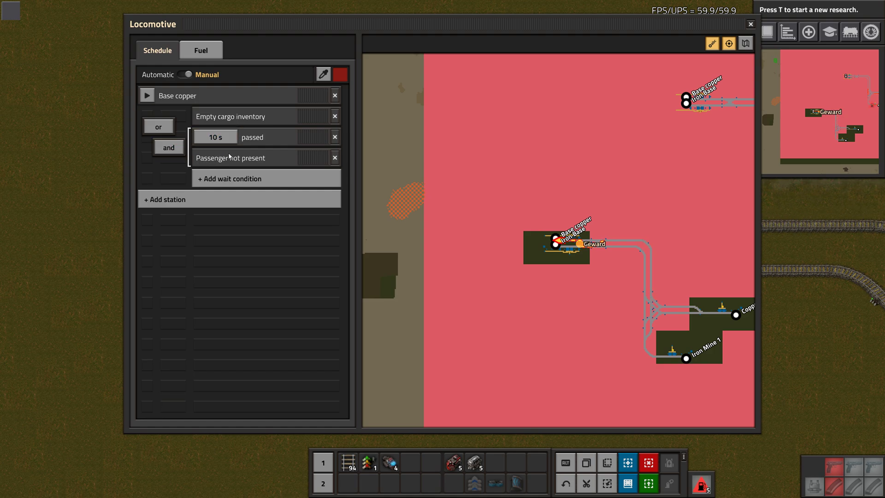
mouse_move(236, 117)
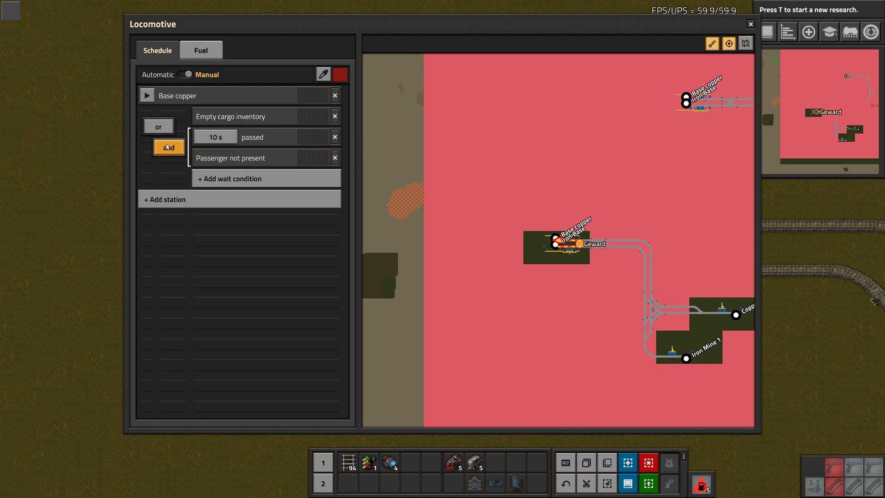
left_click(333, 158)
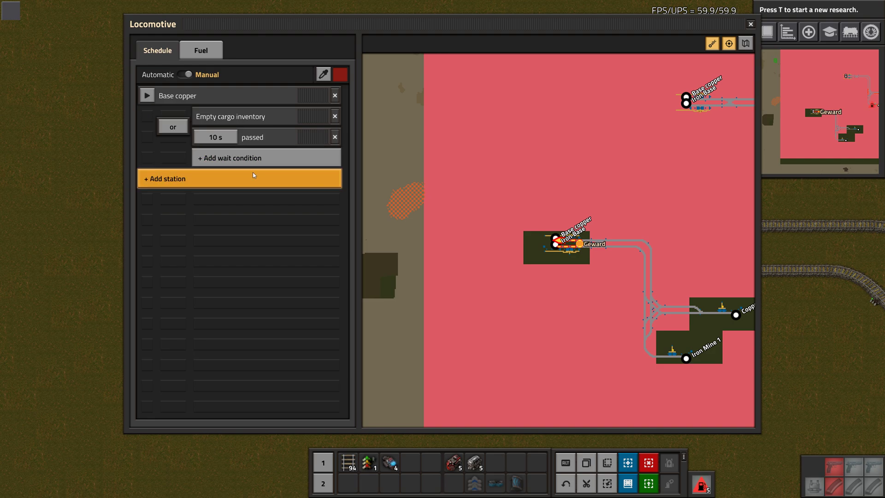
mouse_move(333, 224)
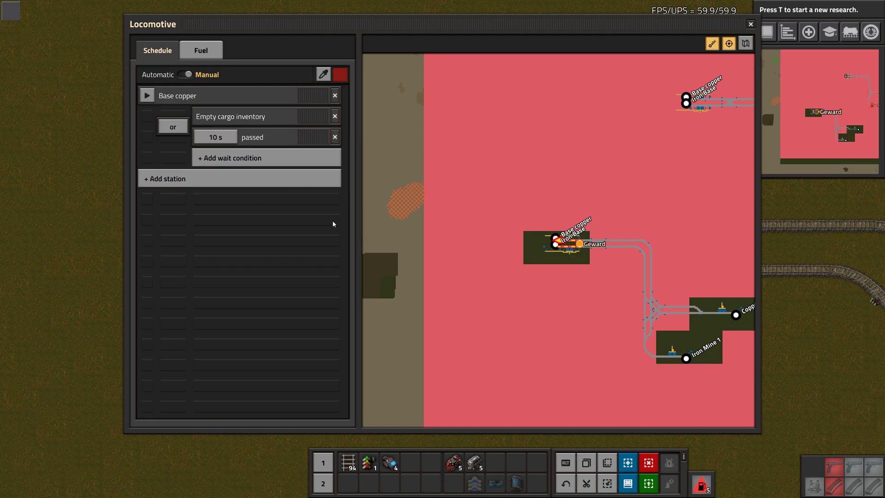
Step: Add Copper Mine 1 as the next stop with a full cargo or 10 s wait condition
left_click(165, 178)
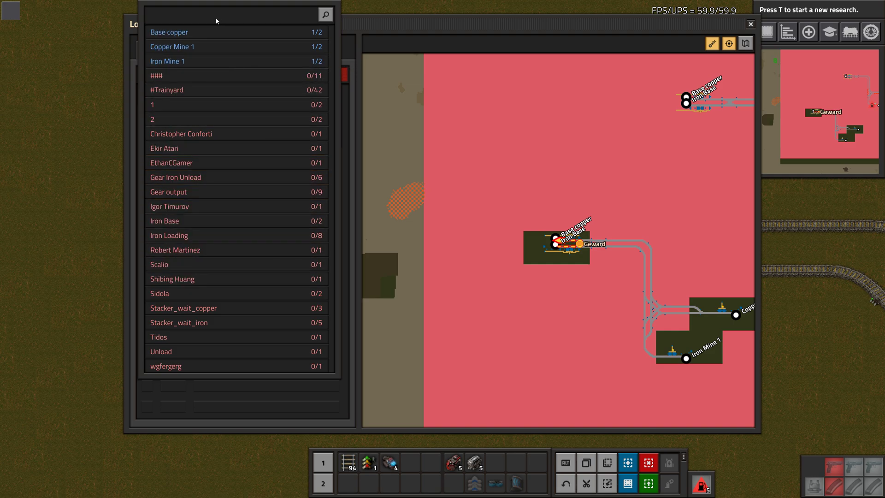
left_click(170, 32)
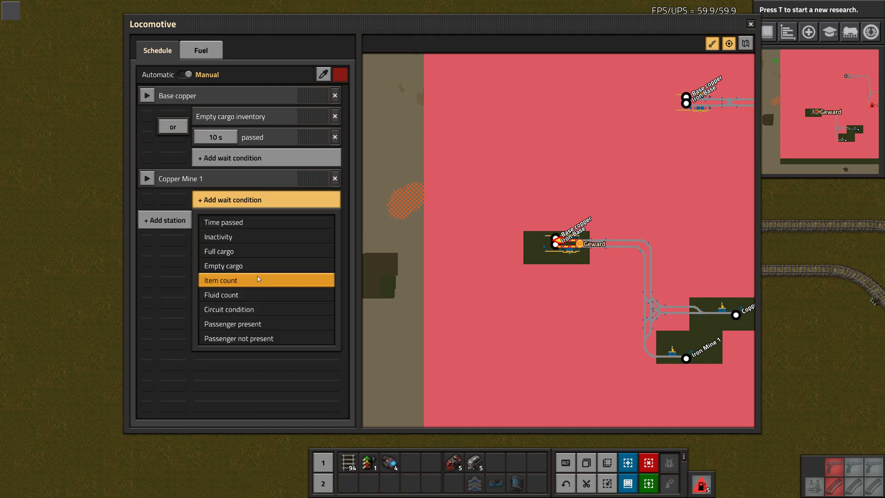
left_click(219, 251)
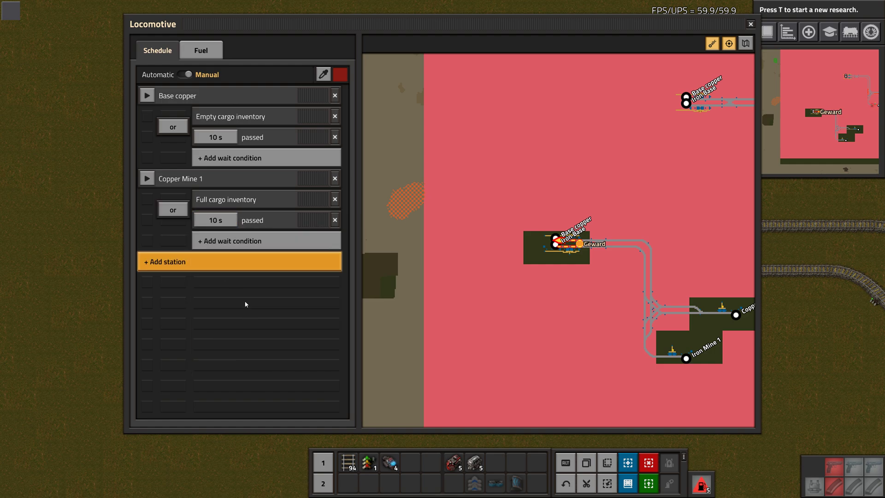
Step: Switch the copper train to Automatic so it runs between the two stops
left_click(185, 74)
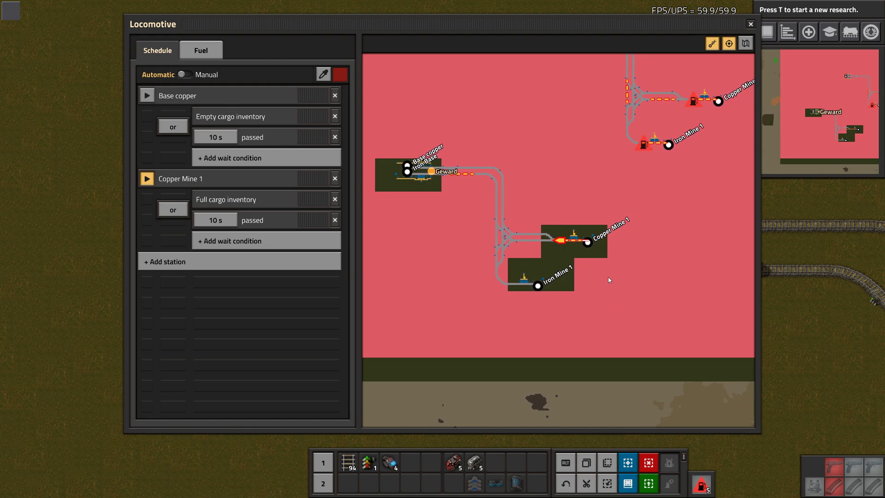
left_click(147, 178)
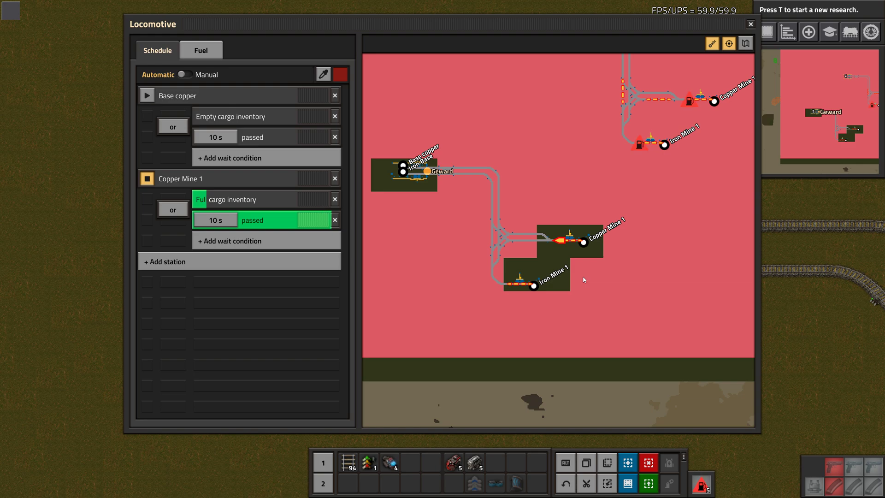
left_click(147, 178)
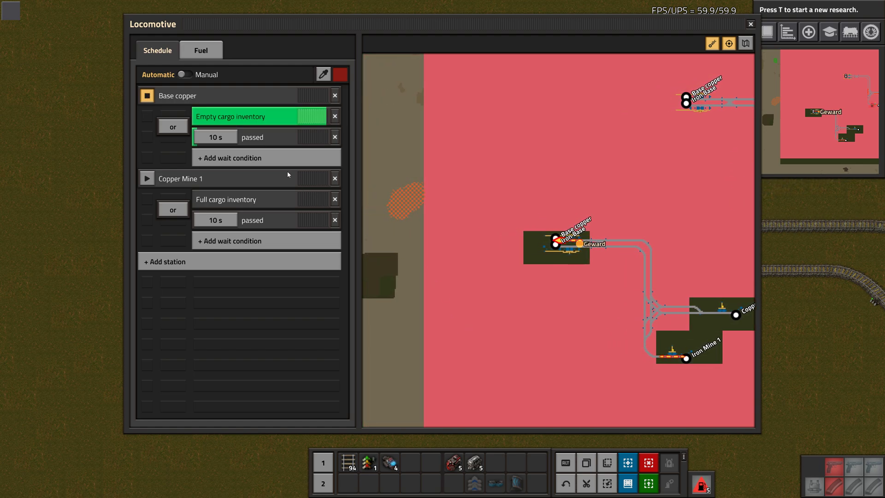
mouse_move(265, 135)
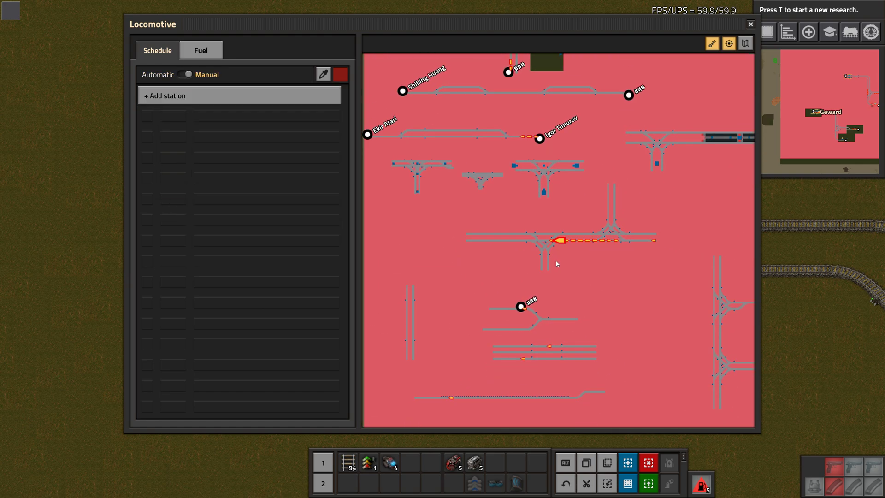
mouse_move(497, 187)
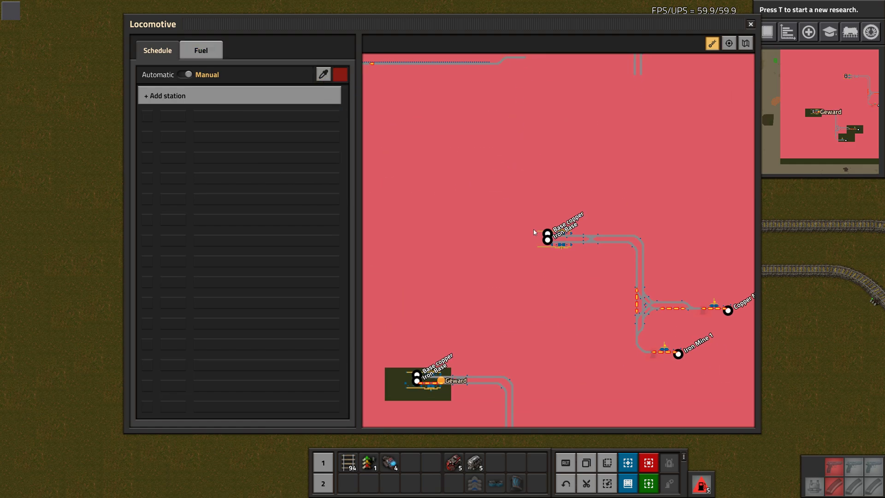
Step: Set the Iron Mine 1/Iron Base train to Manual and close its locomotive window
left_click(185, 74)
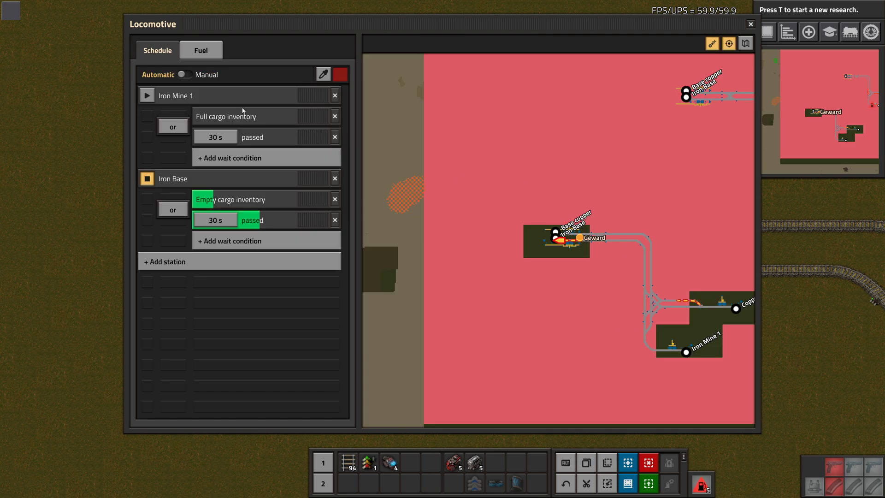
left_click(185, 73)
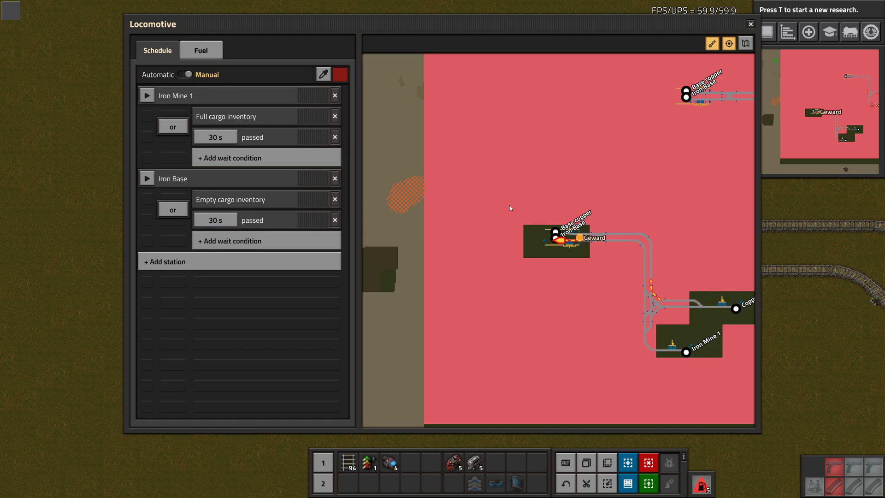
left_click(751, 24)
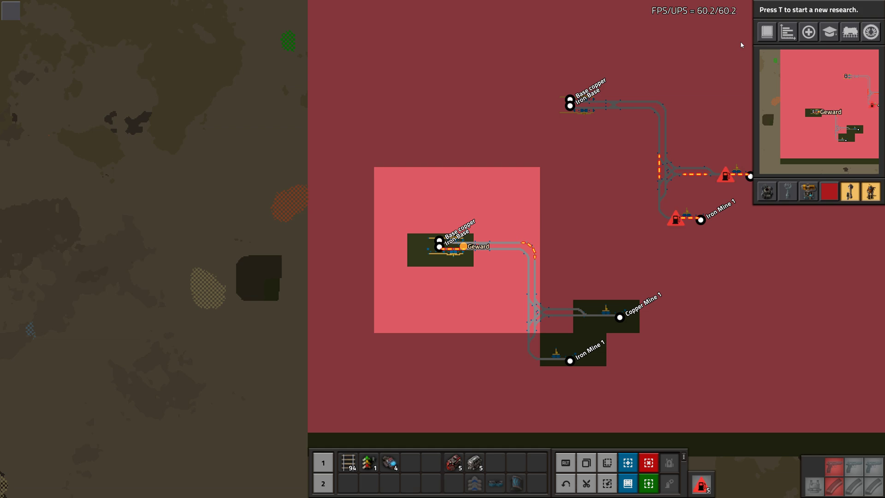
mouse_move(535, 248)
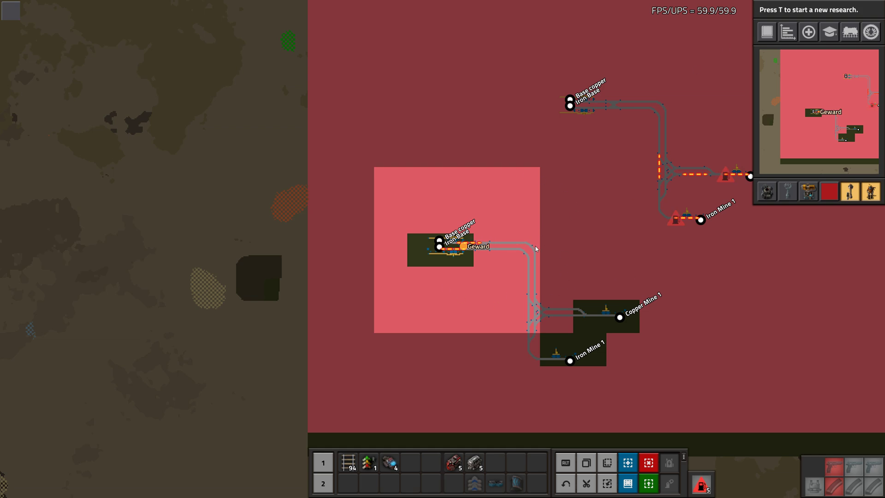
Step: Toggle the map's station names off and on while viewing the iron train's schedule
left_click(391, 286)
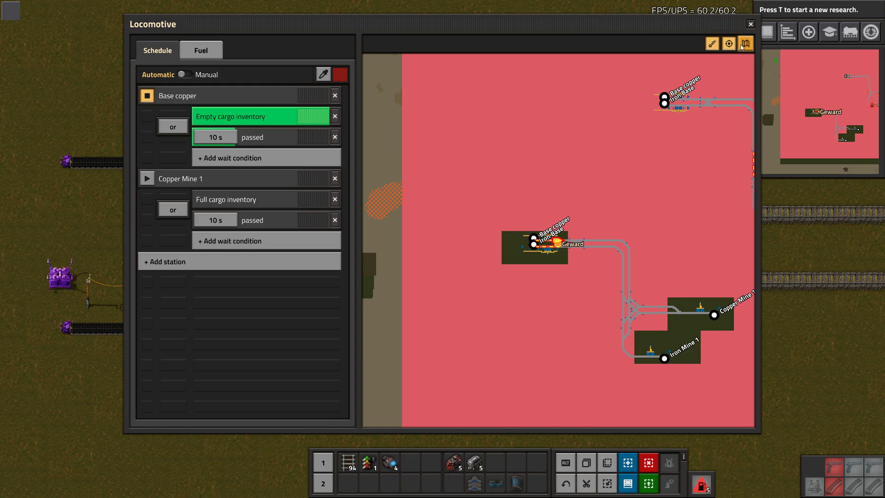
mouse_move(729, 44)
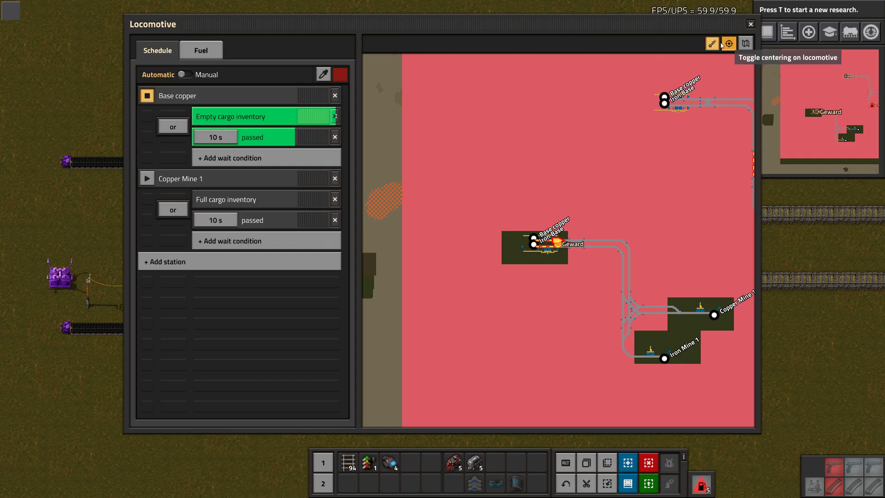
left_click(711, 43)
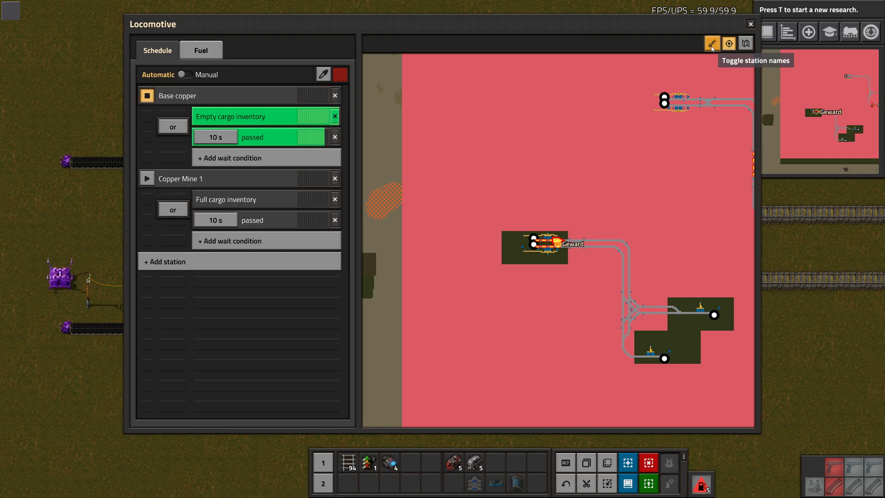
left_click(712, 43)
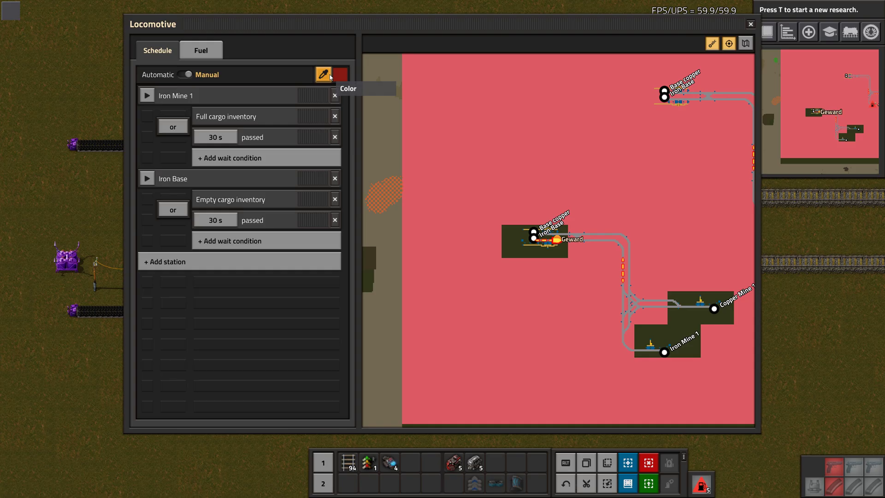
Step: Recolour the iron train's locomotive from red, trying green, ending pale grey
left_click(335, 74)
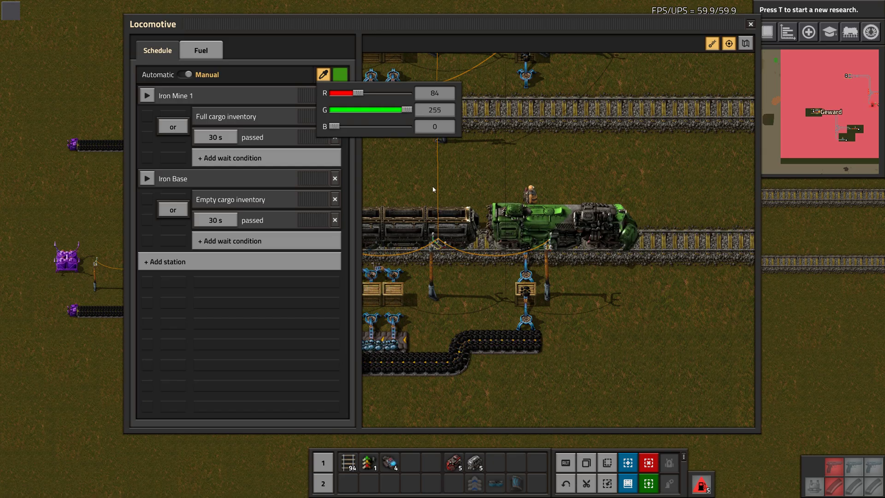
left_click(344, 127)
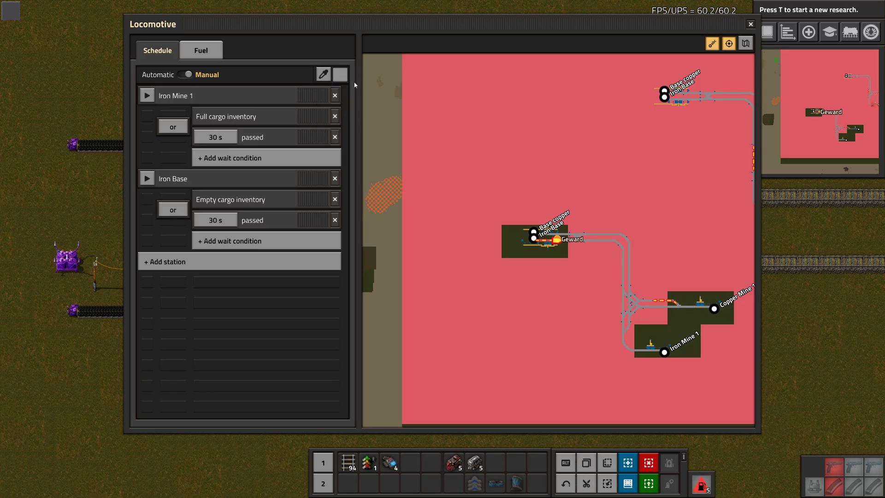
left_click(323, 74)
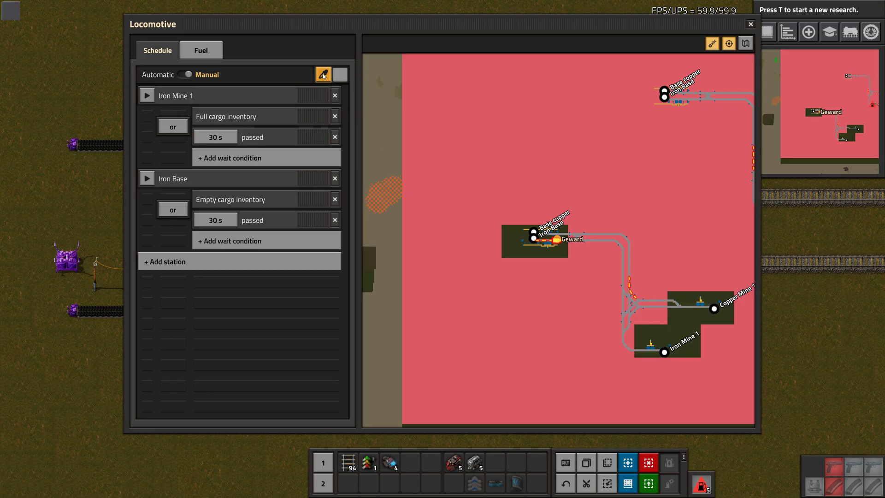
mouse_move(323, 74)
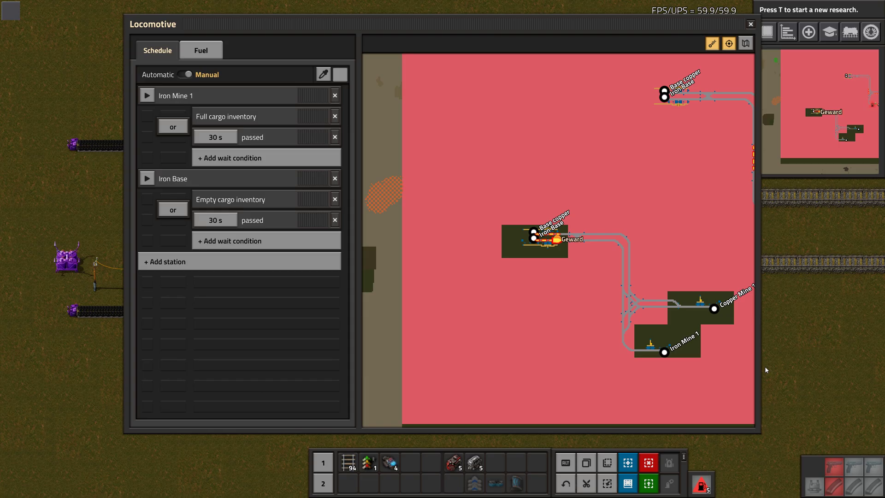
mouse_move(343, 262)
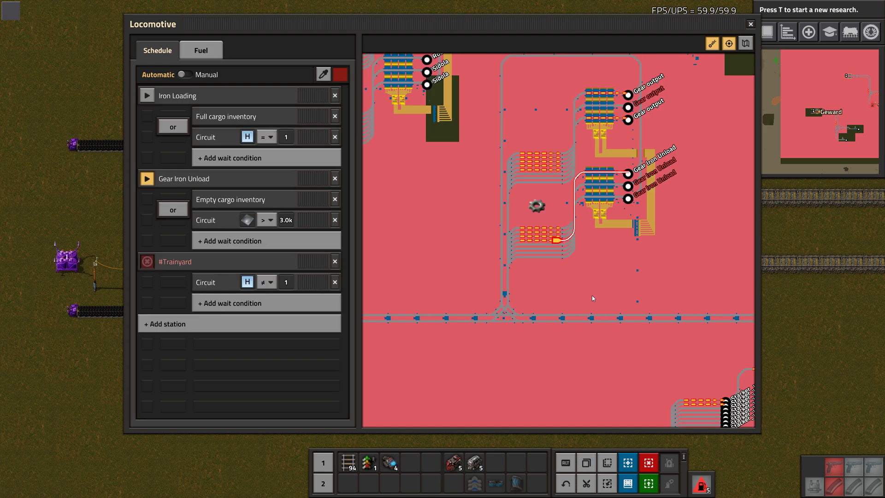
mouse_move(233, 136)
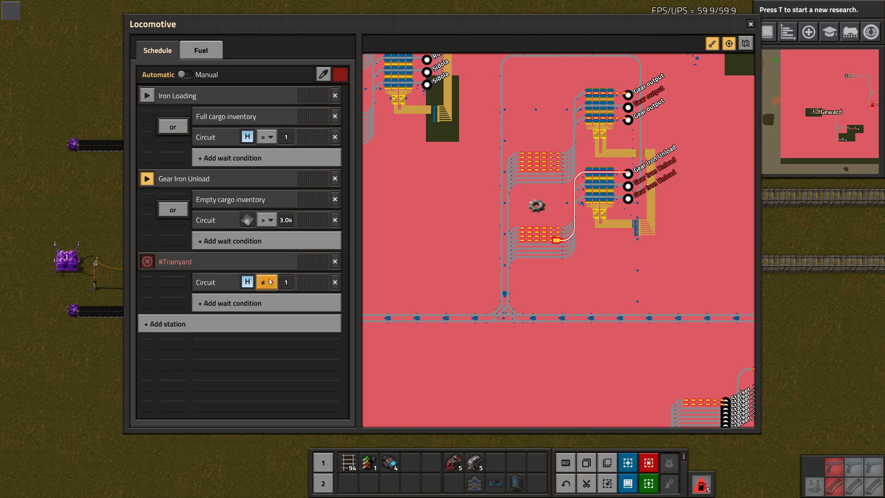
mouse_move(175, 266)
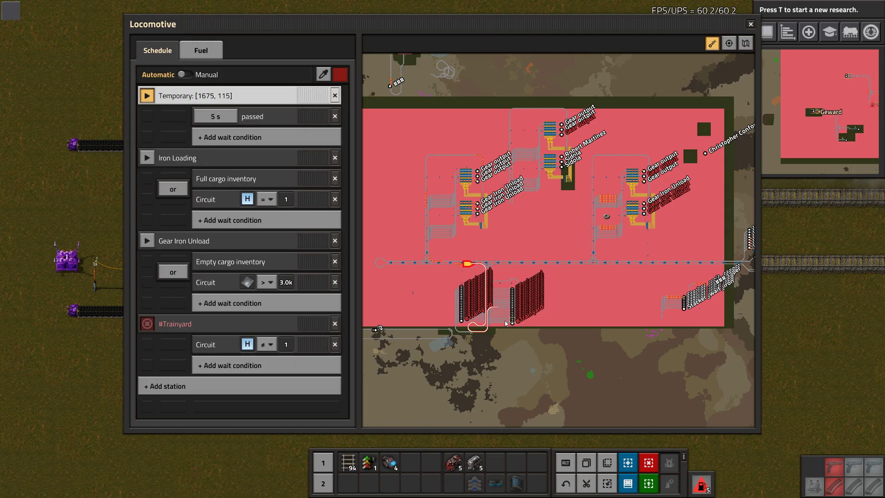
mouse_move(259, 136)
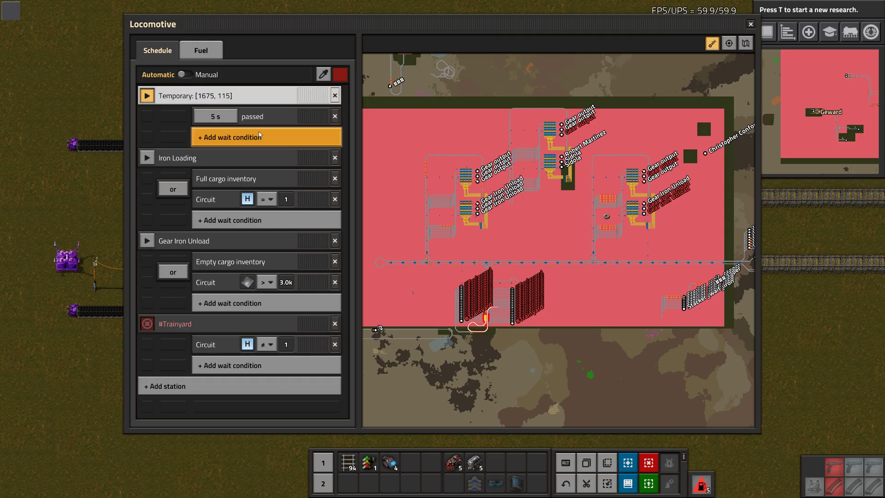
mouse_move(243, 104)
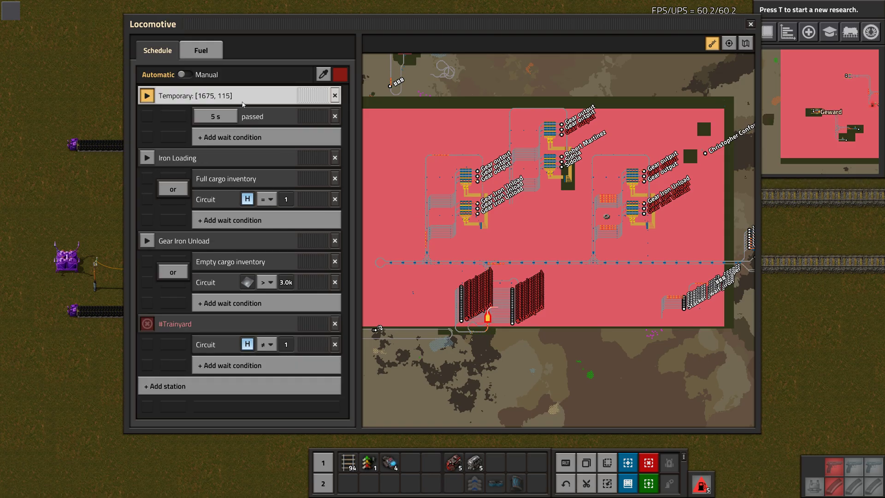
Step: Send the train to its temporary stop at [1675, 115] with a 5 s wait
left_click(146, 95)
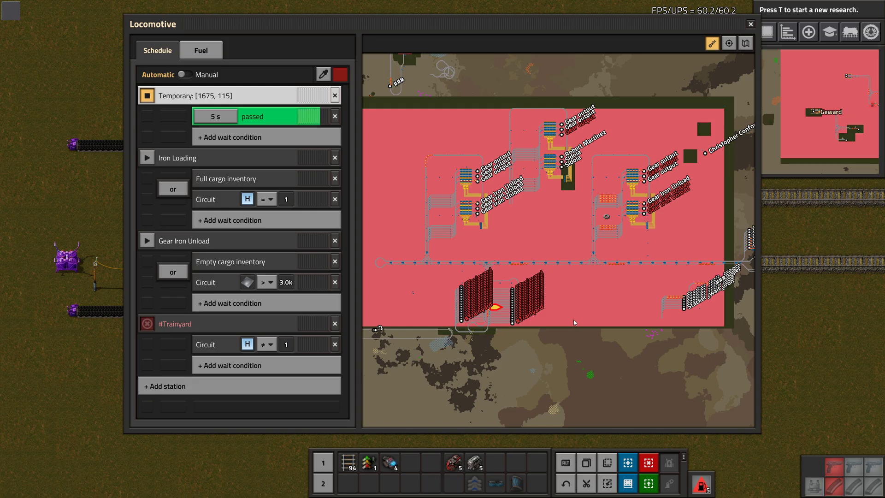
left_click(334, 95)
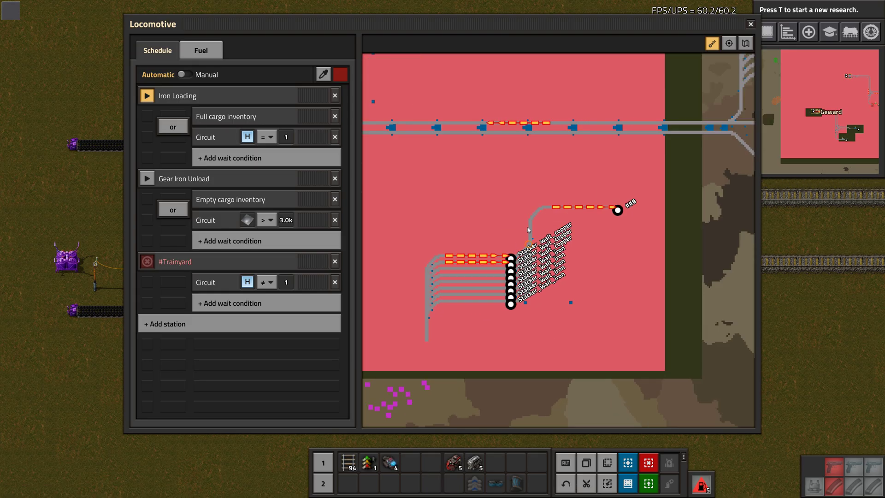
mouse_move(560, 217)
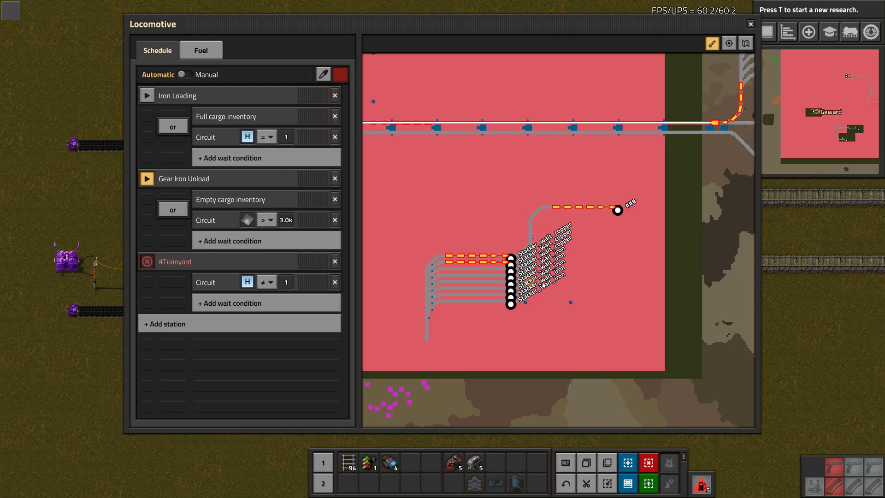
Step: Zoom out over the rail yard as the train leaves for Gear Iron Unload
scroll("down", 3)
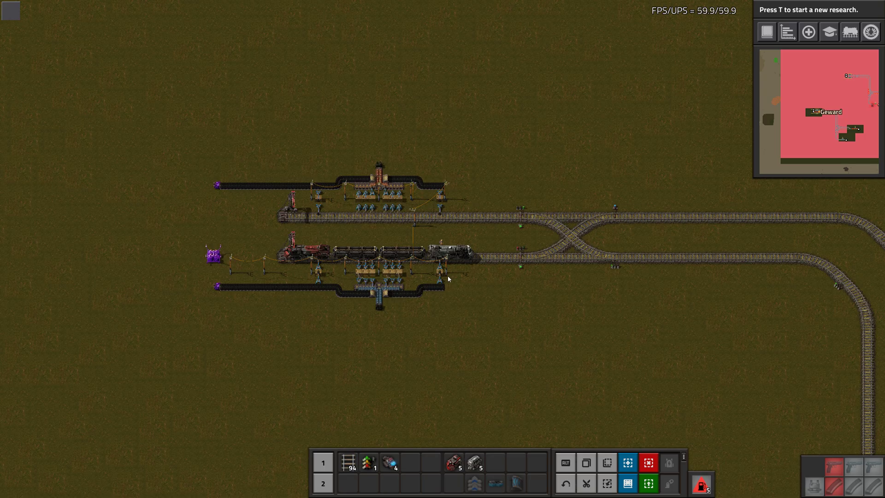
Step: Select the Base copper train stop and bring up one of its listed trains' schedule
left_click(333, 253)
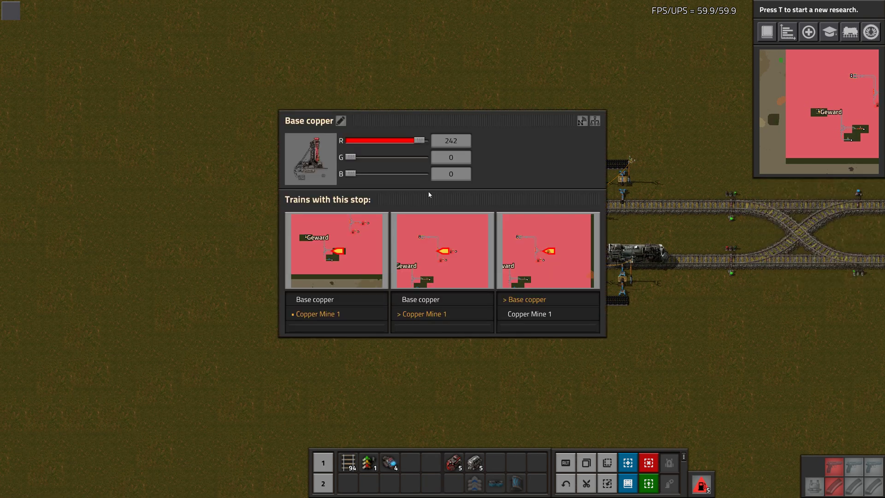
mouse_move(471, 210)
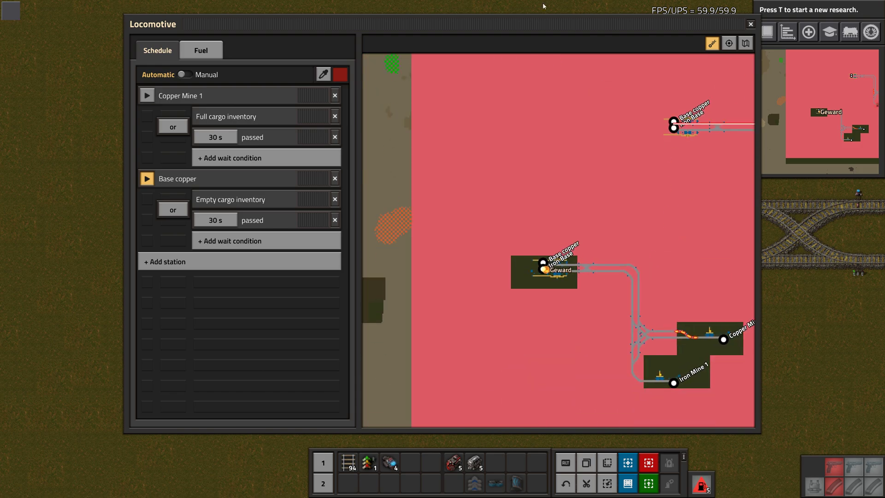
left_click(750, 24)
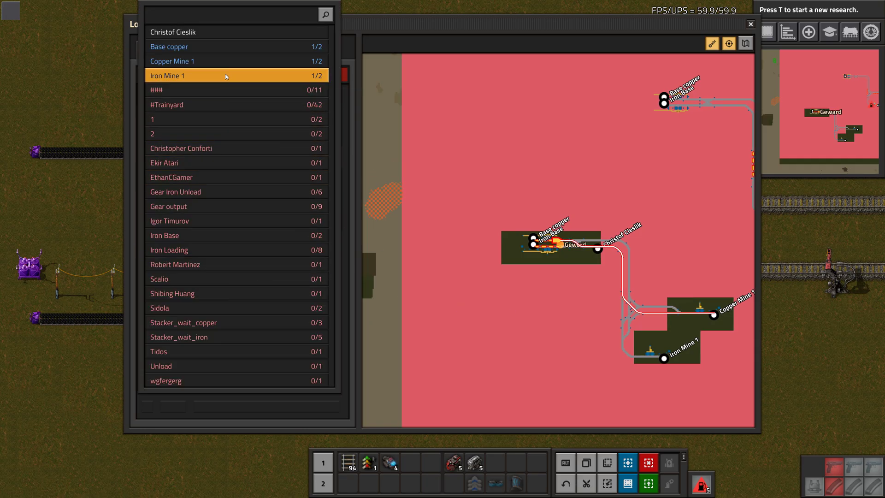
Step: Add the Christof Cieslik pass-through stop with no wait condition between Base copper and Copper Mine 1
left_click(231, 104)
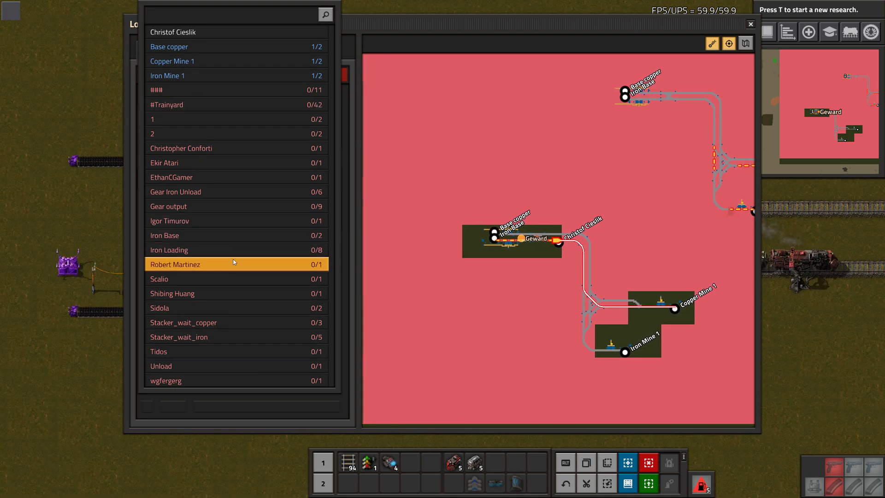
left_click(173, 31)
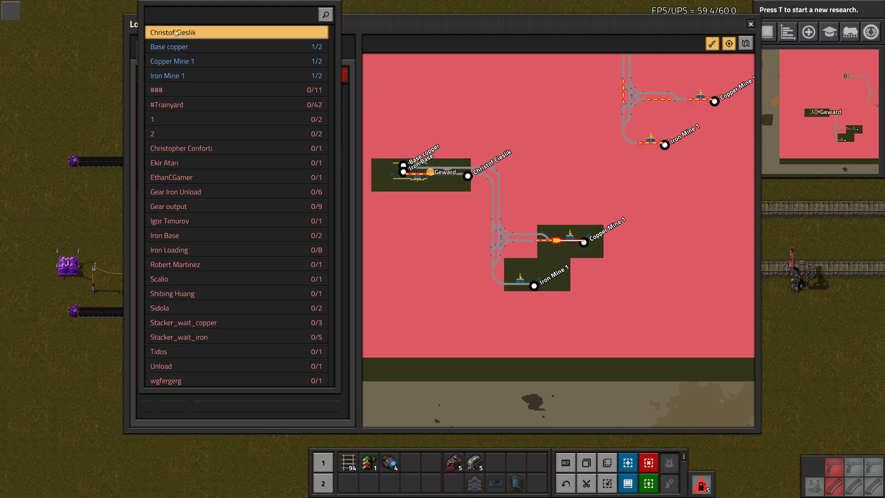
left_click(170, 33)
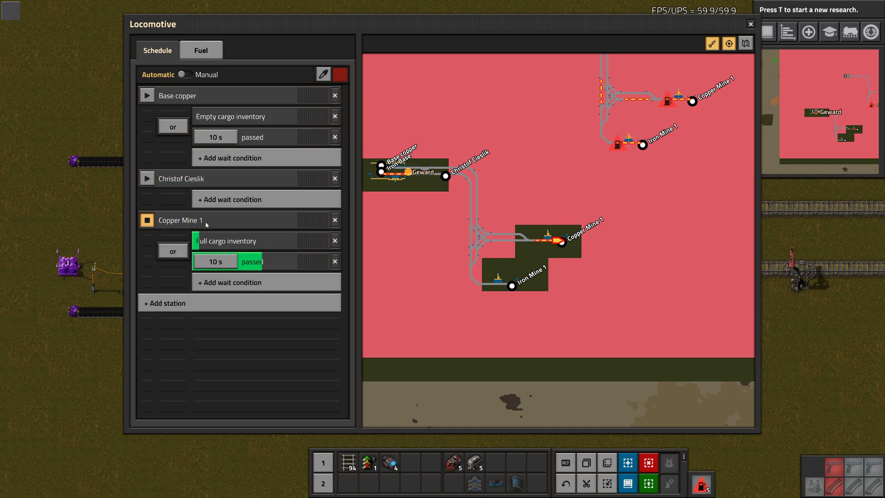
mouse_move(285, 199)
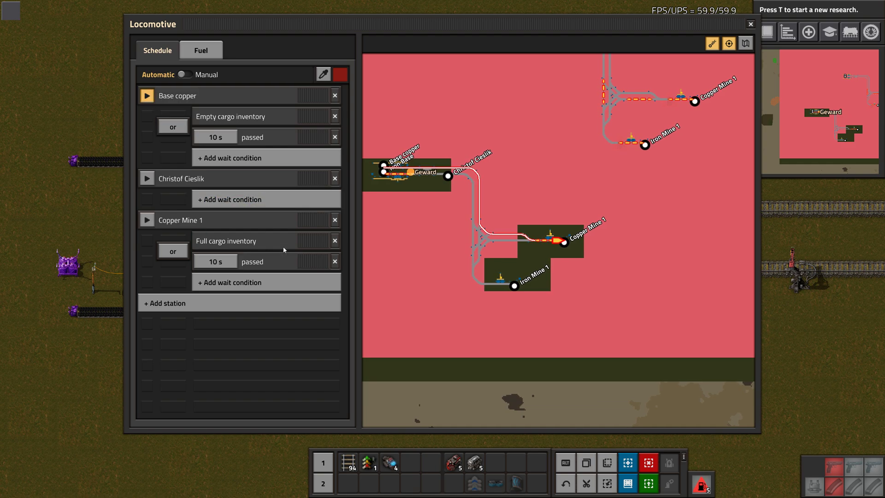
mouse_move(266, 199)
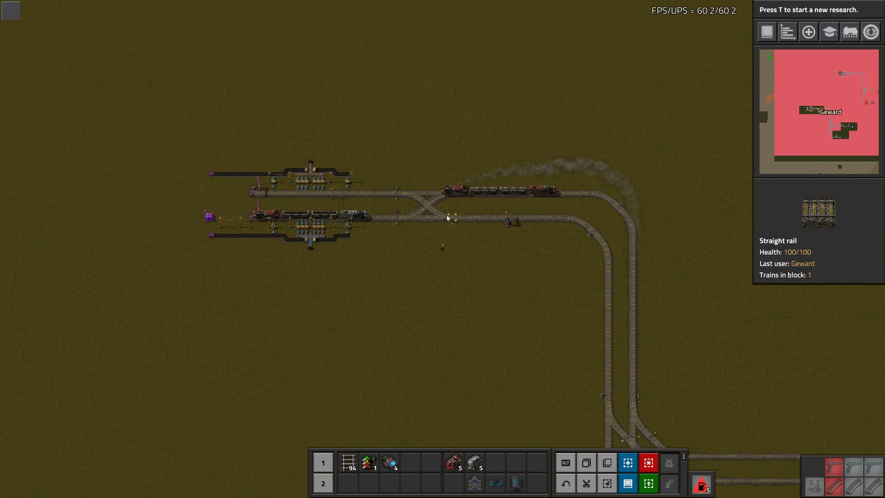
Step: Close the locomotive window and confirm the moving copper train's next stop is Copper Mine 1
left_click(497, 189)
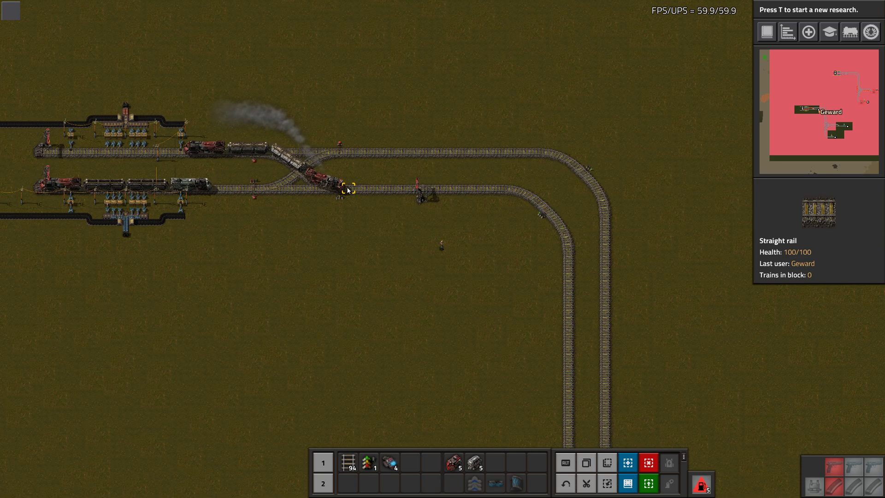
left_click(418, 186)
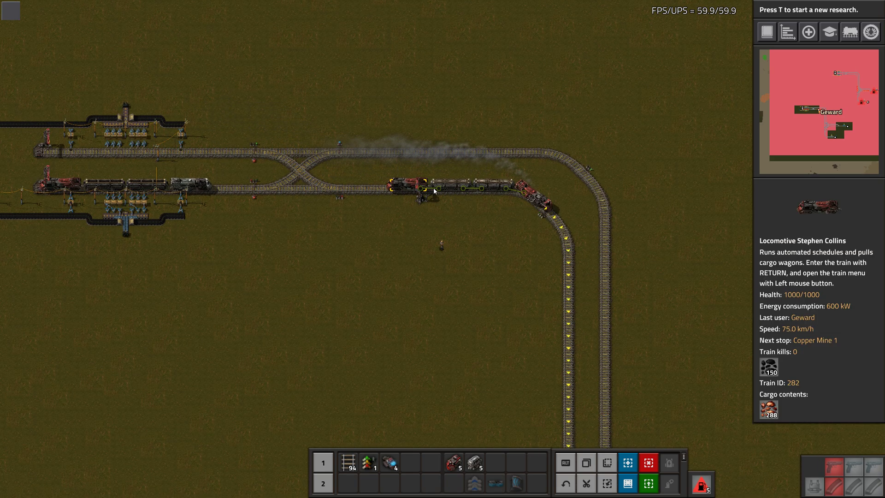